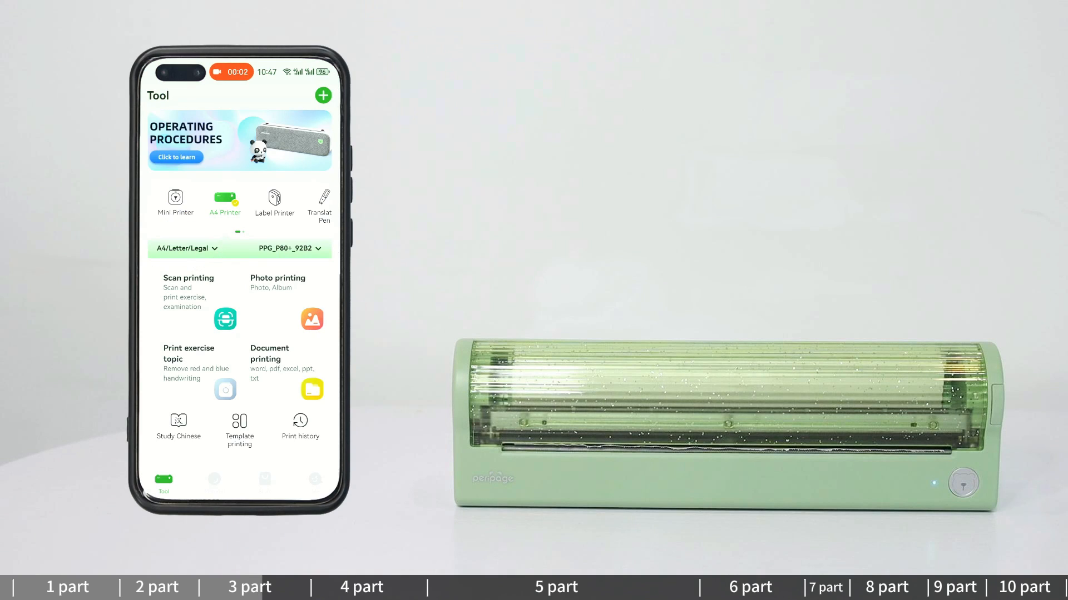
- Set the Tool page paper type to A4/Letter/Legal
left_click(184, 249)
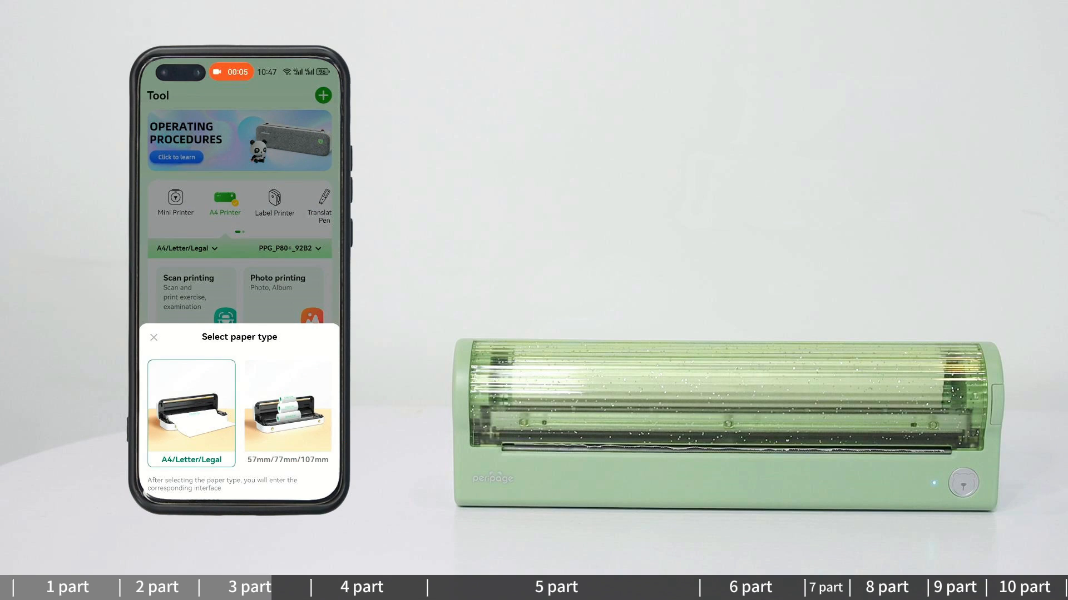
left_click(154, 337)
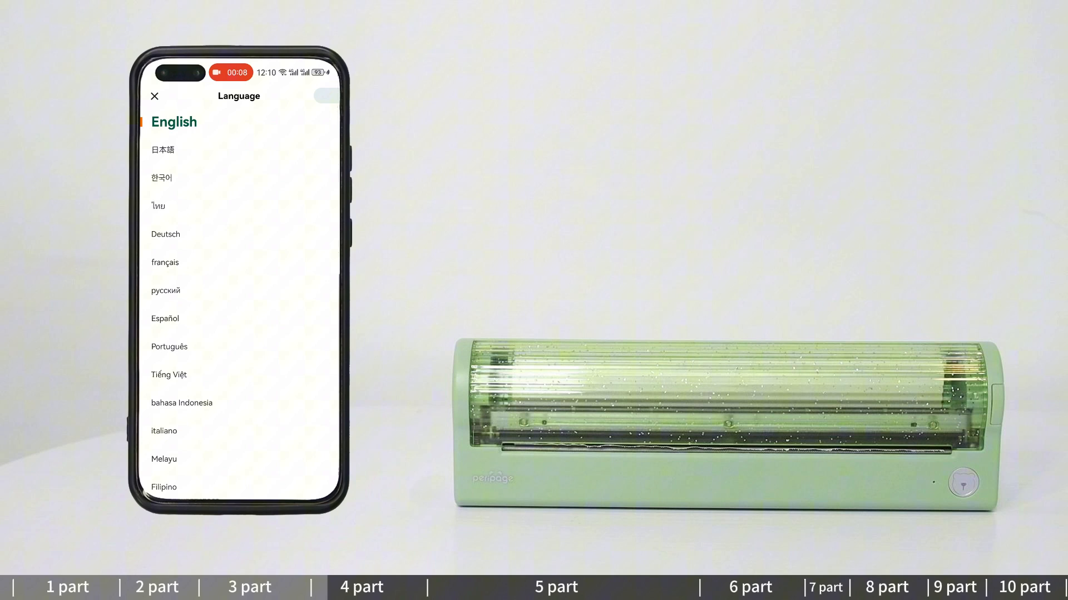
- Leave Language, switch to the A4 printer and connect PPG_P80+_3111
left_click(154, 95)
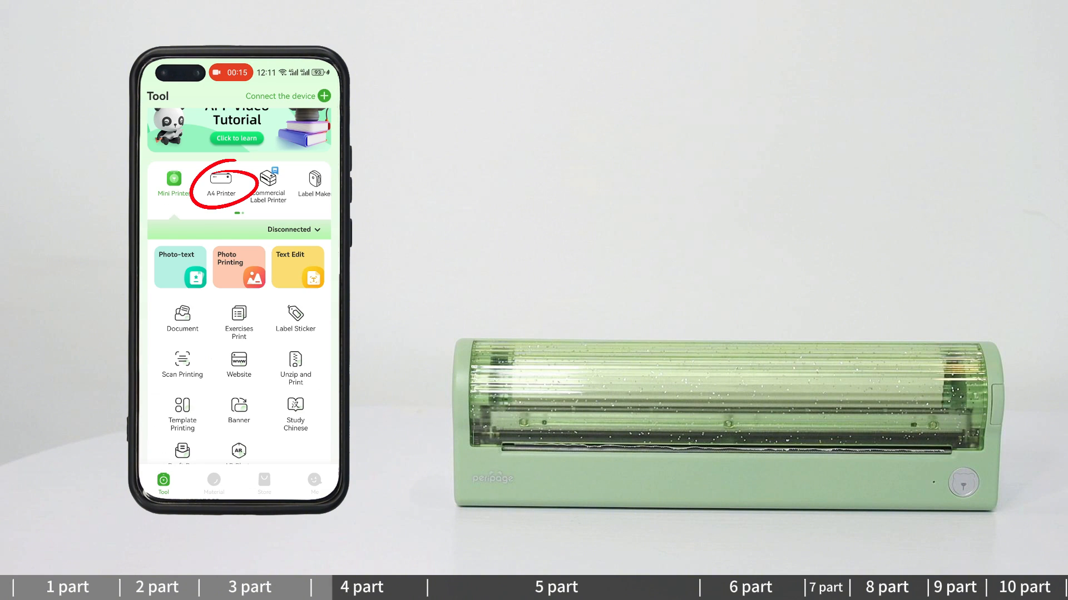
left_click(221, 180)
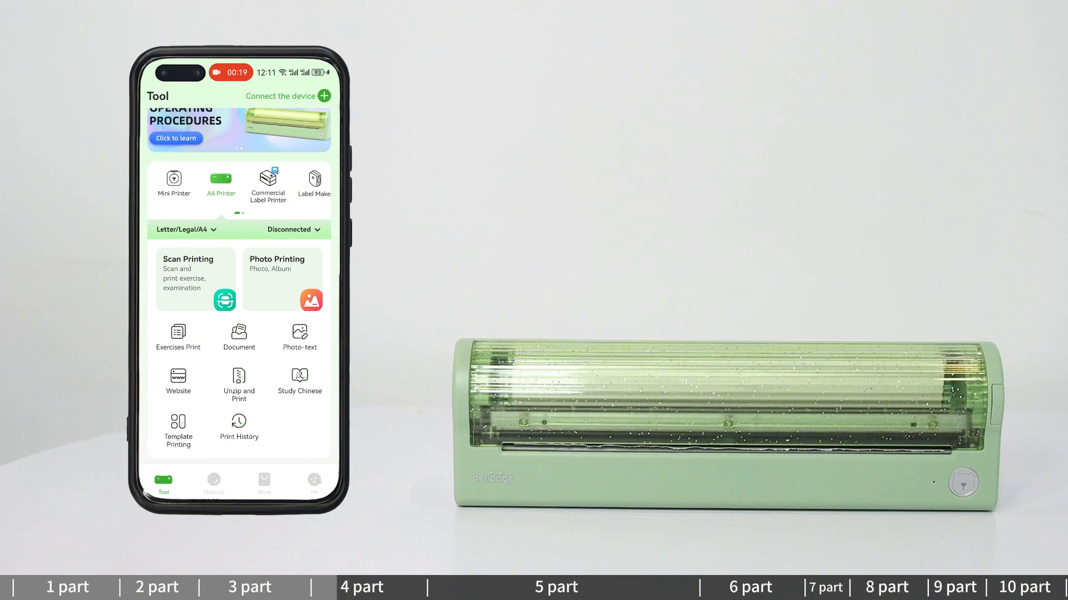
left_click(279, 95)
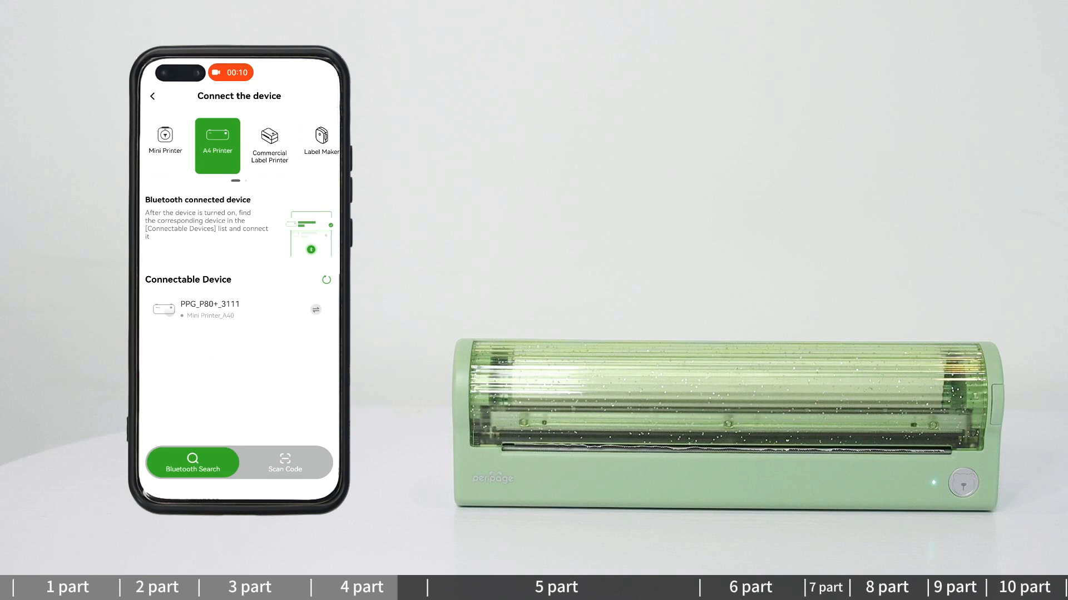
left_click(285, 462)
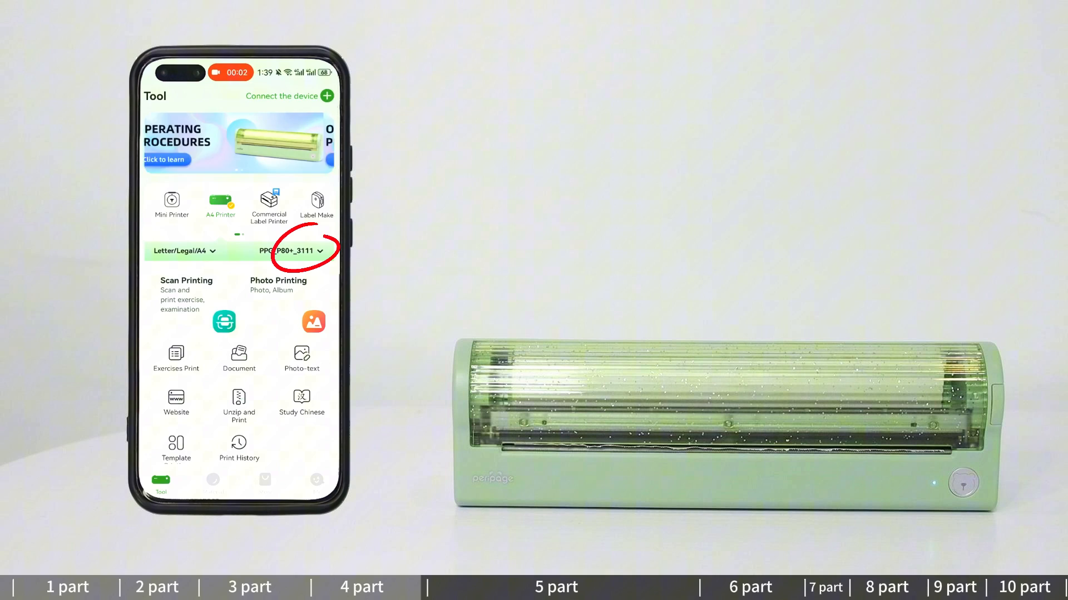
- Check the PPG_P80+_3111 device dropdown beside the paper size selector
left_click(293, 251)
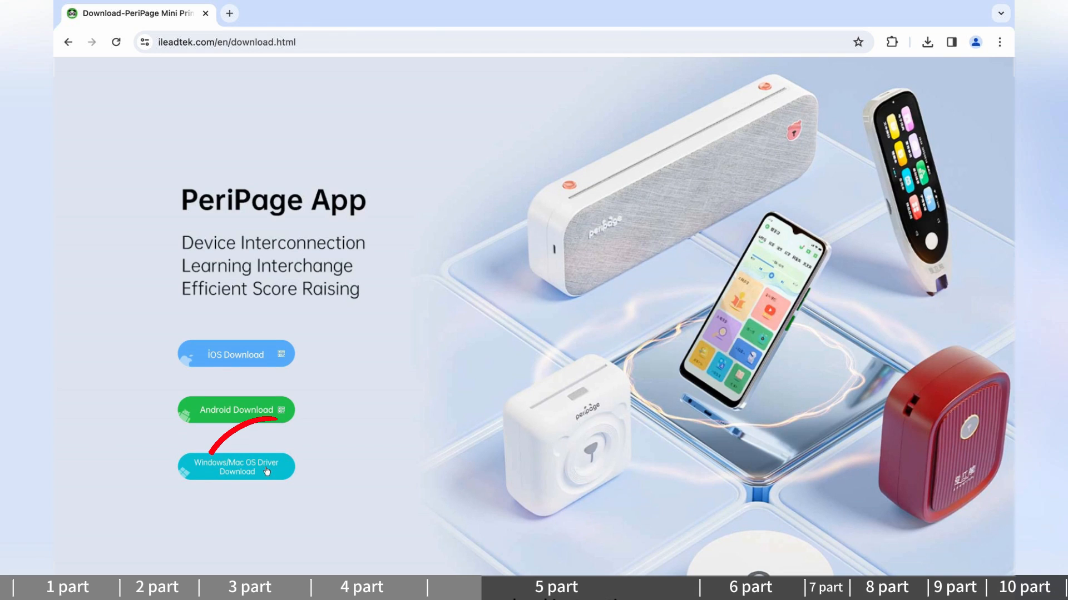
- Download the P80 Mac driver from Windows/Mac OS Driver Download
left_click(235, 467)
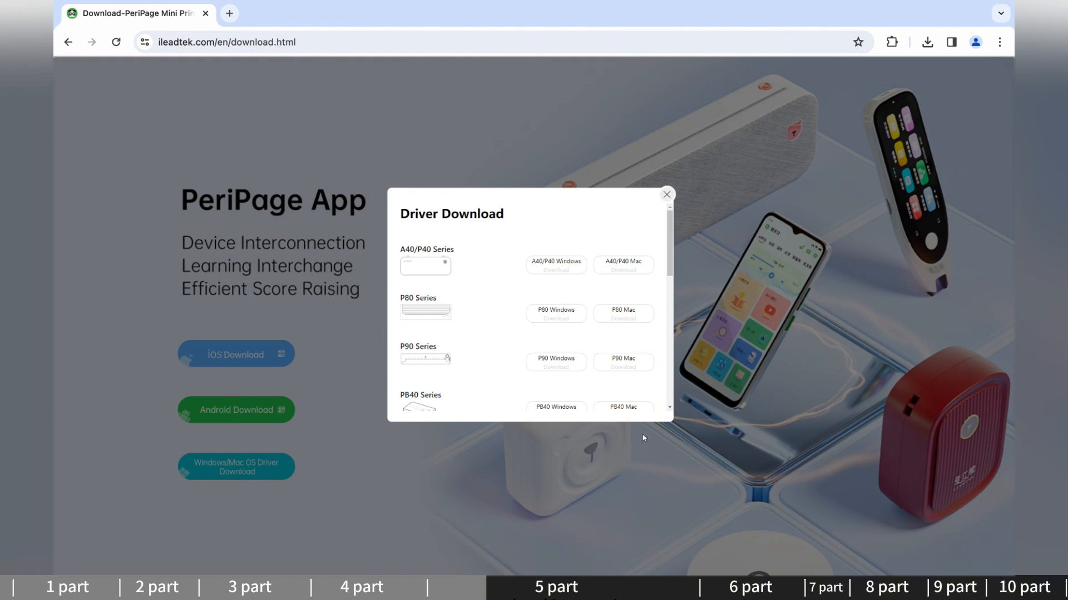
mouse_move(624, 313)
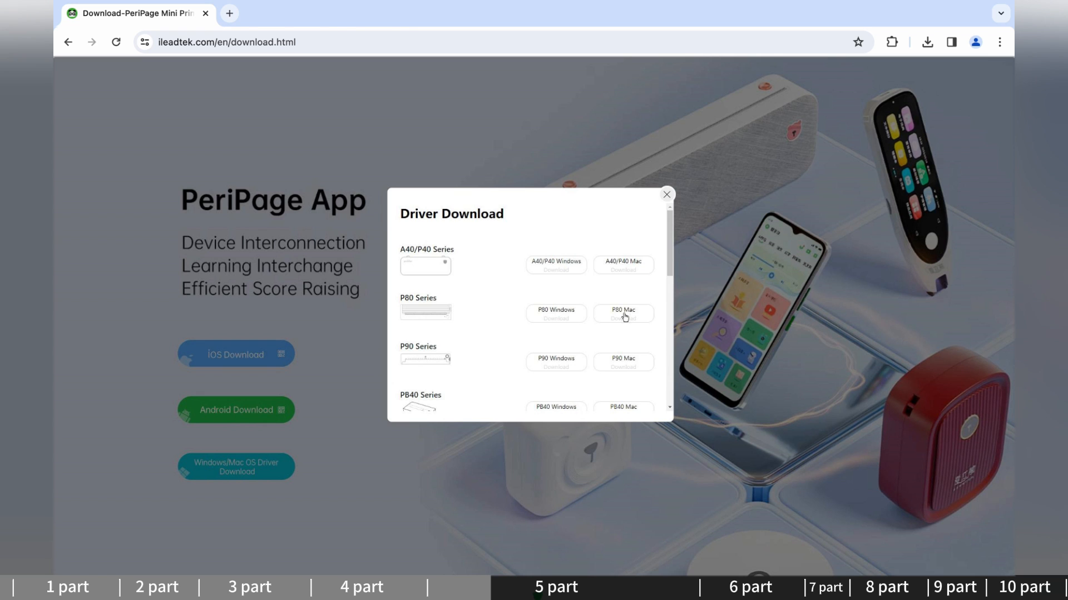
left_click(622, 264)
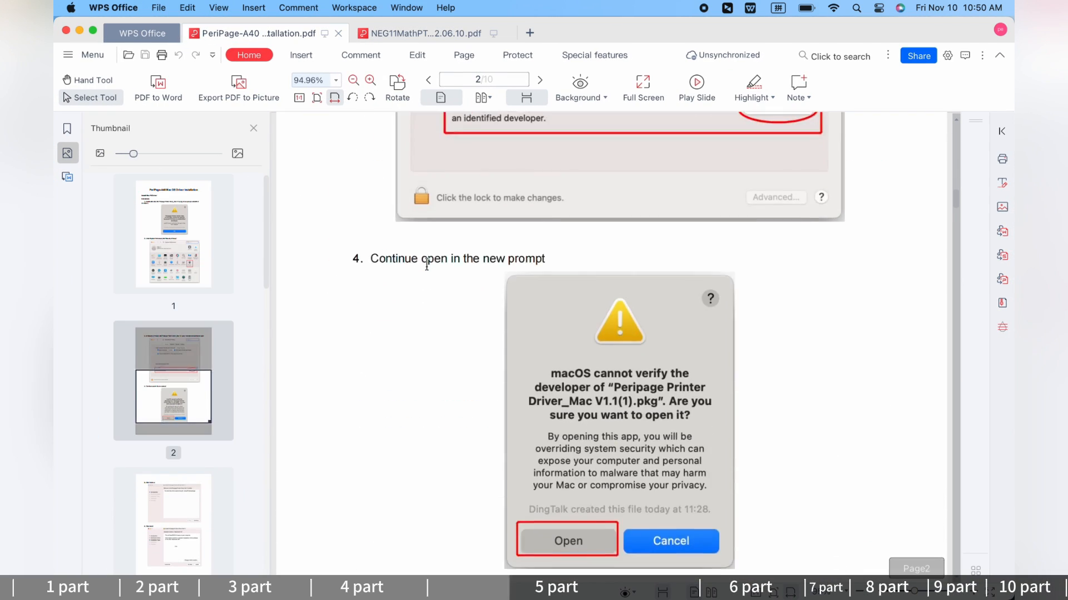
- Launch PeriPage Printer Driver 3.0.1.434.pkg and begin the standard installation
left_click(567, 541)
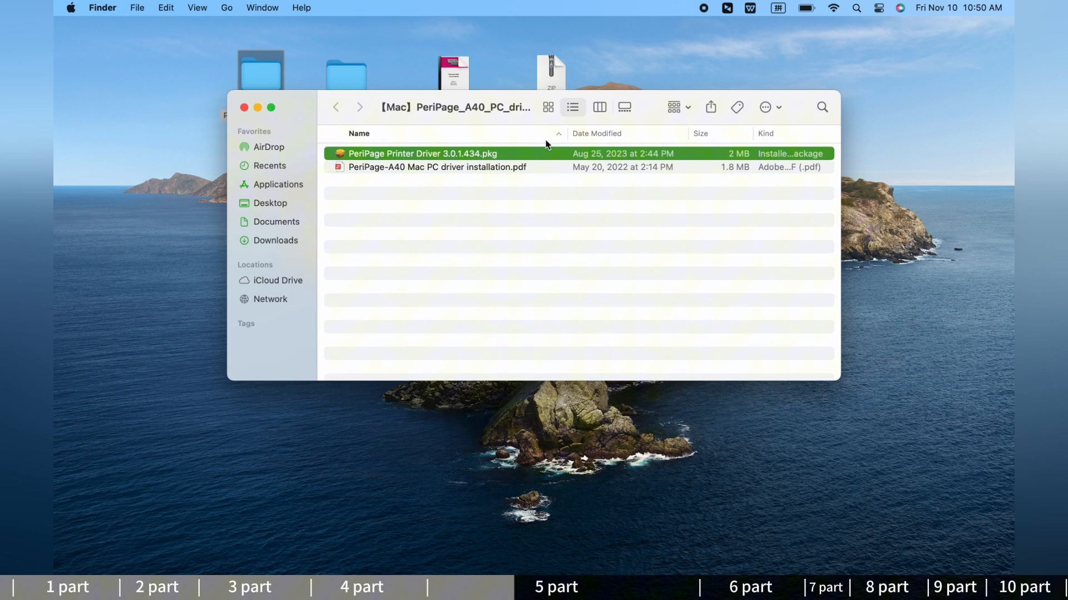
double_click(422, 153)
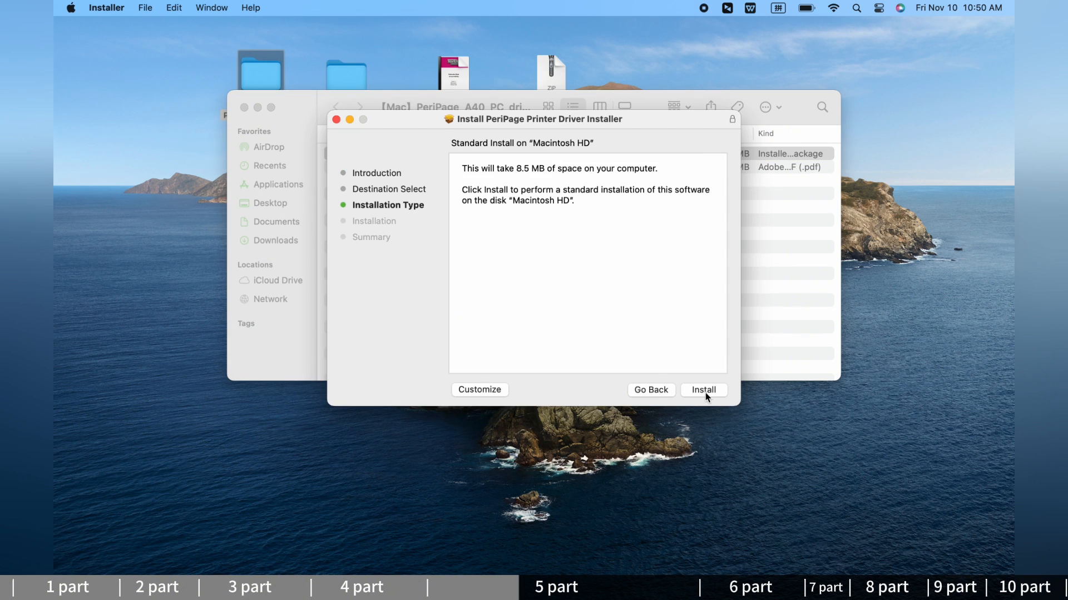
left_click(703, 391)
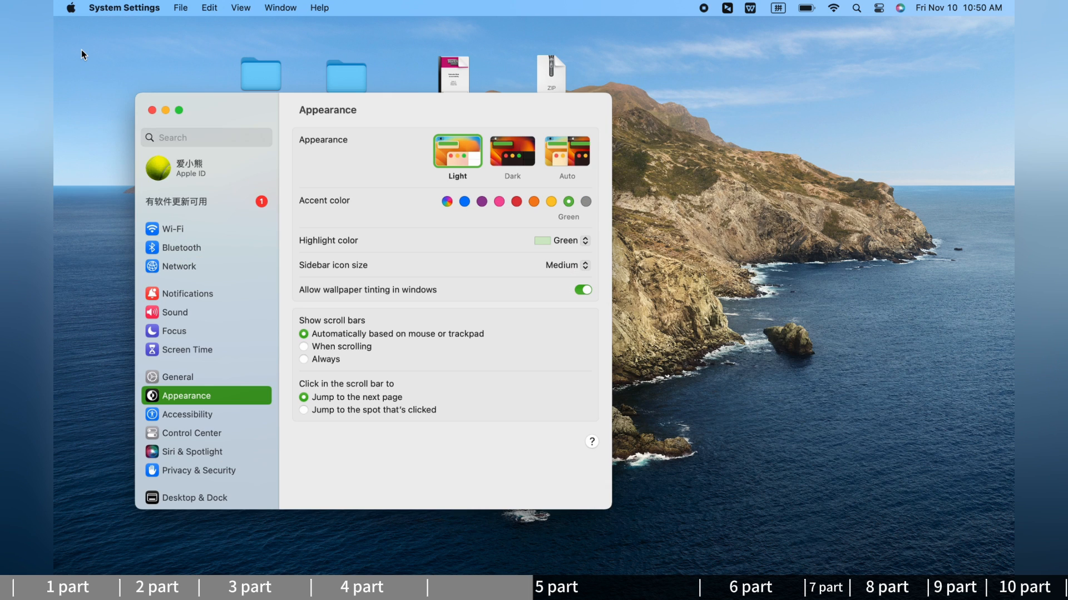
- Add USB printer PPG P80 HD using the PeriPage P80 HD driver as default
left_click(204, 494)
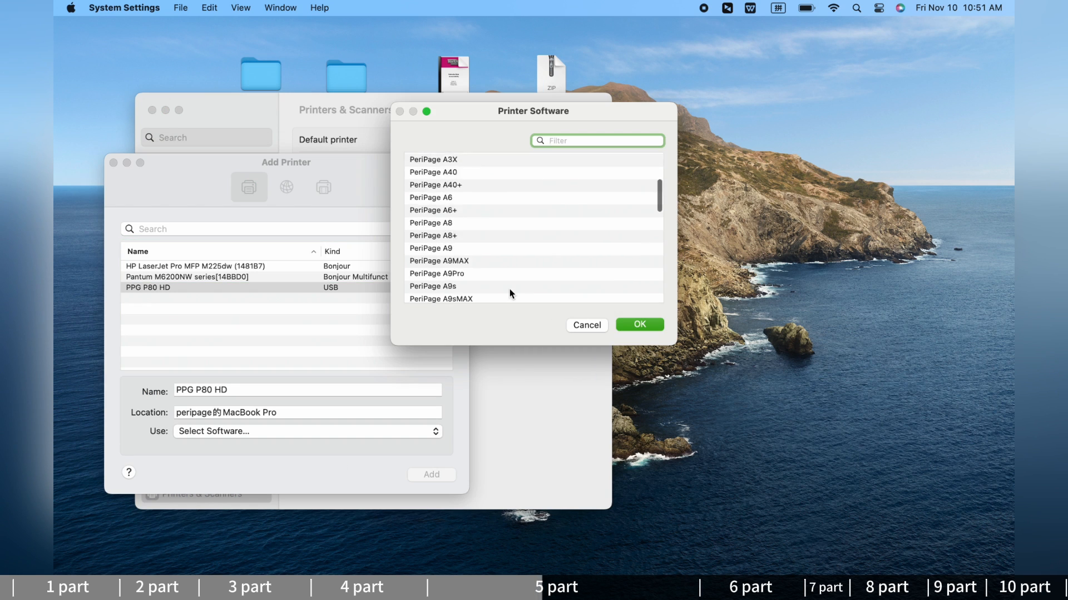
left_click(637, 325)
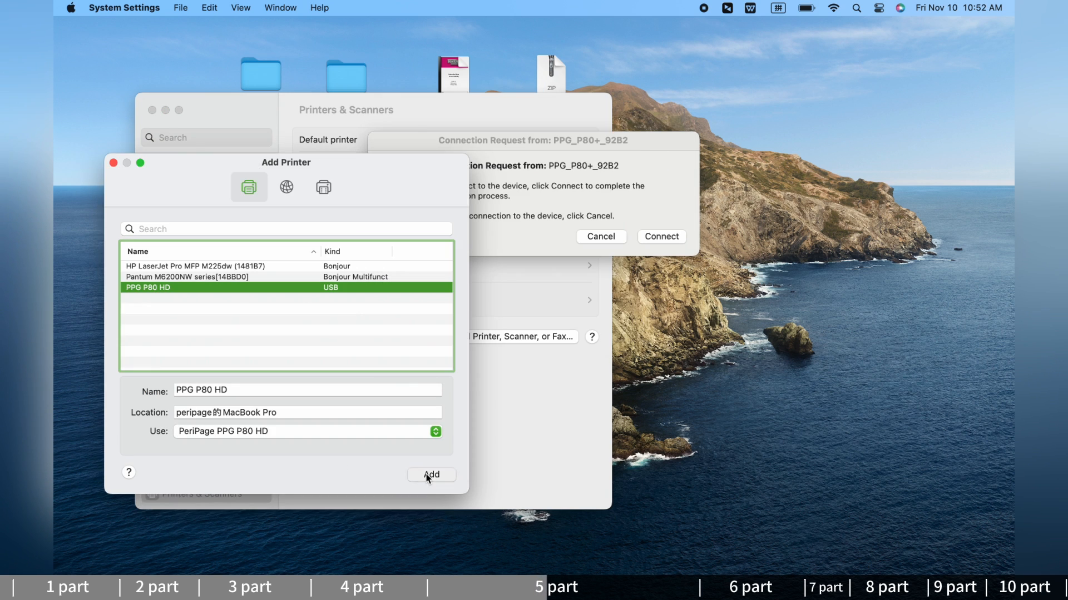
left_click(431, 474)
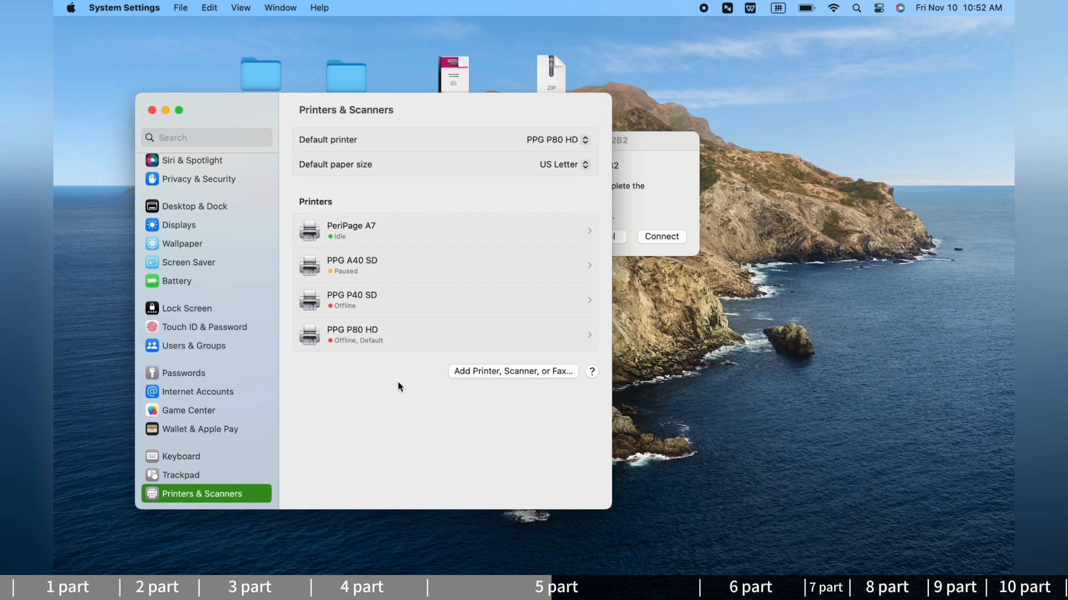
left_click(152, 110)
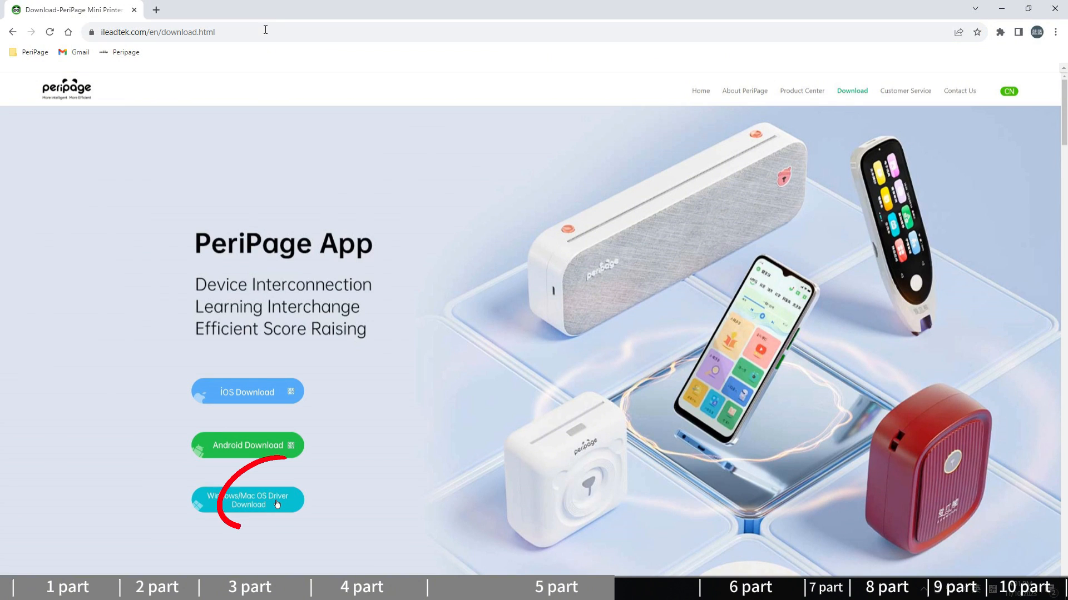
- Open the Windows/Mac OS Driver Download list on ileadtek.com/en/download.html
left_click(247, 500)
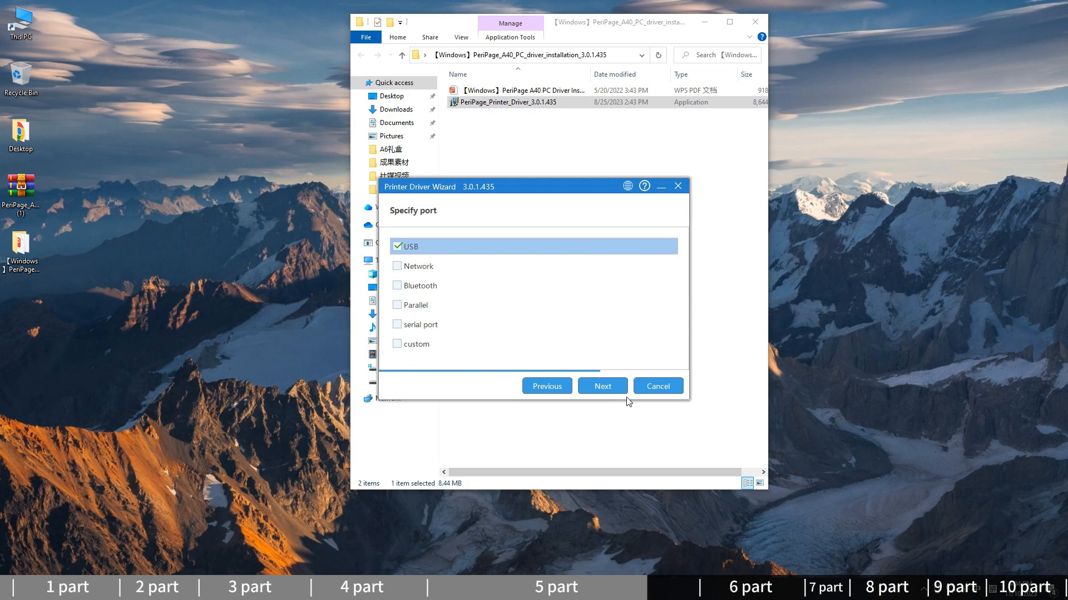
- Install over USB, keeping PPG P80 HD as the default printer name
left_click(601, 386)
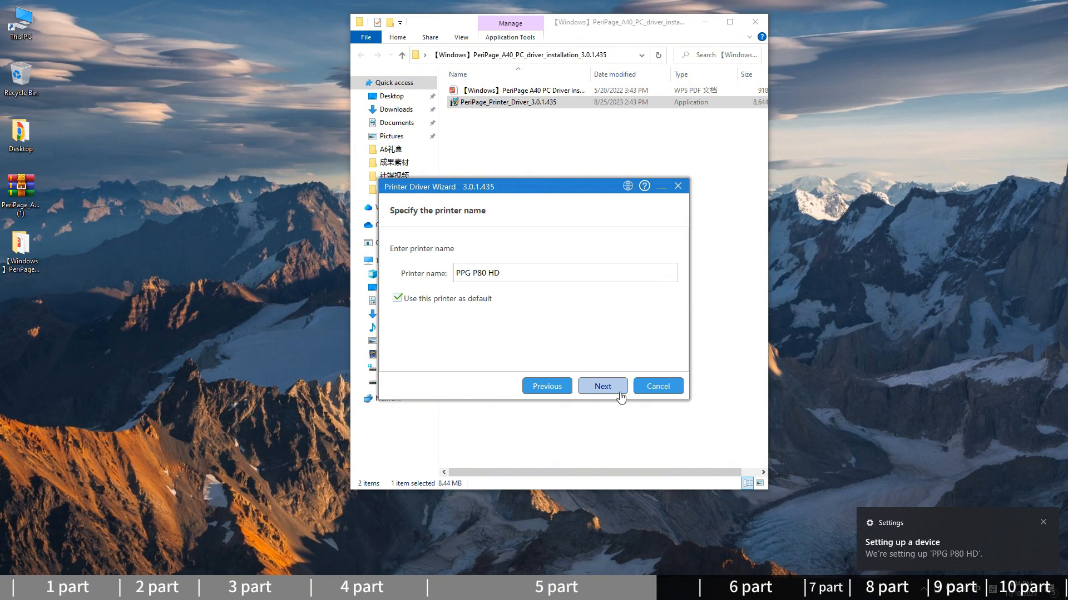
left_click(602, 386)
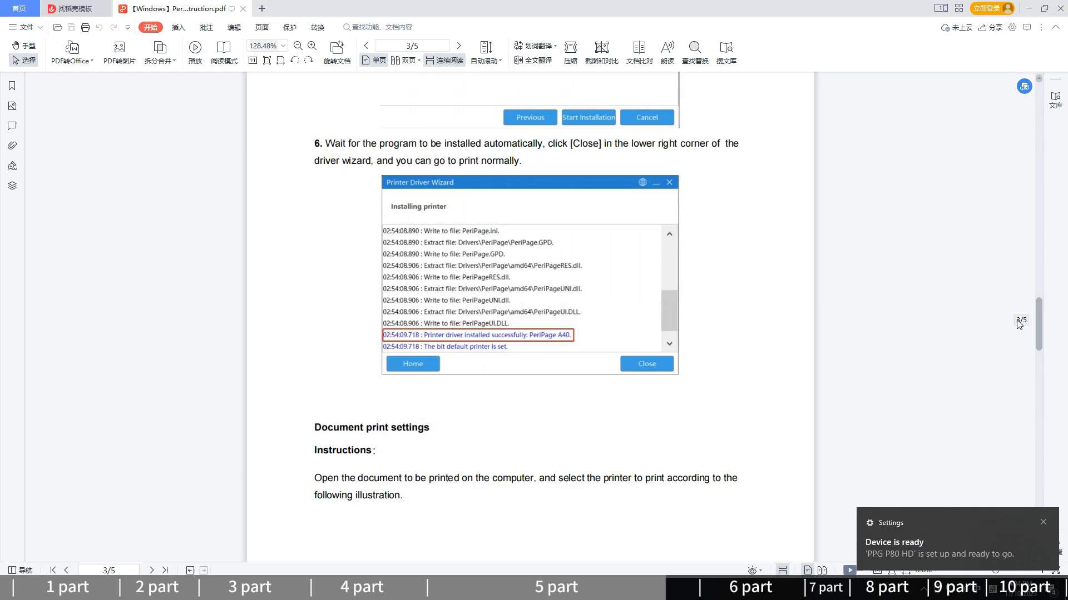
scroll("down", 3)
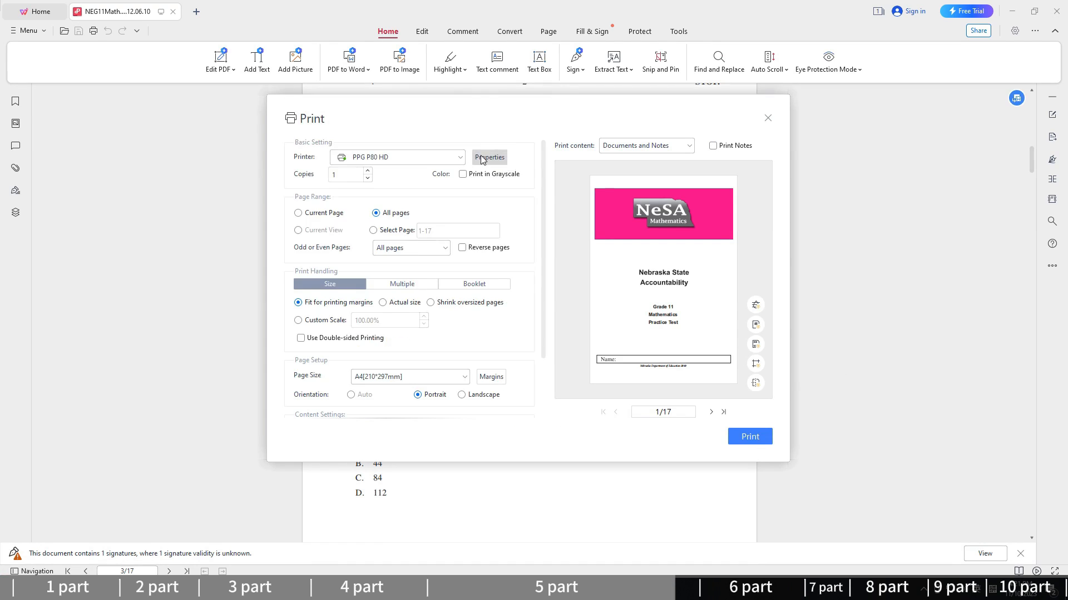
- Open PPG P80 HD properties and adjust Brightness on the Grapha tab
left_click(489, 158)
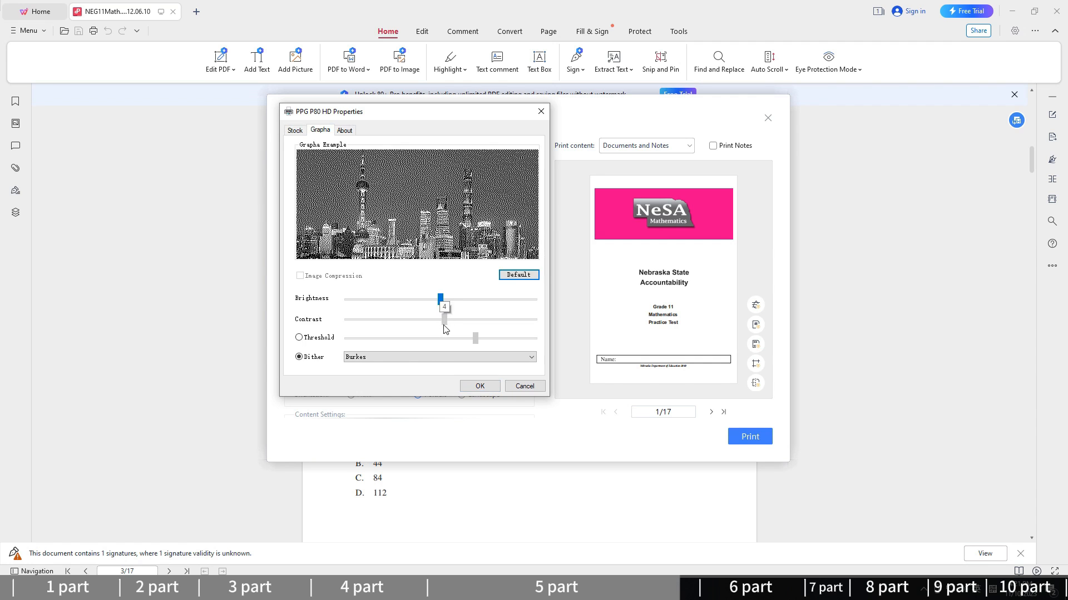
left_click(463, 303)
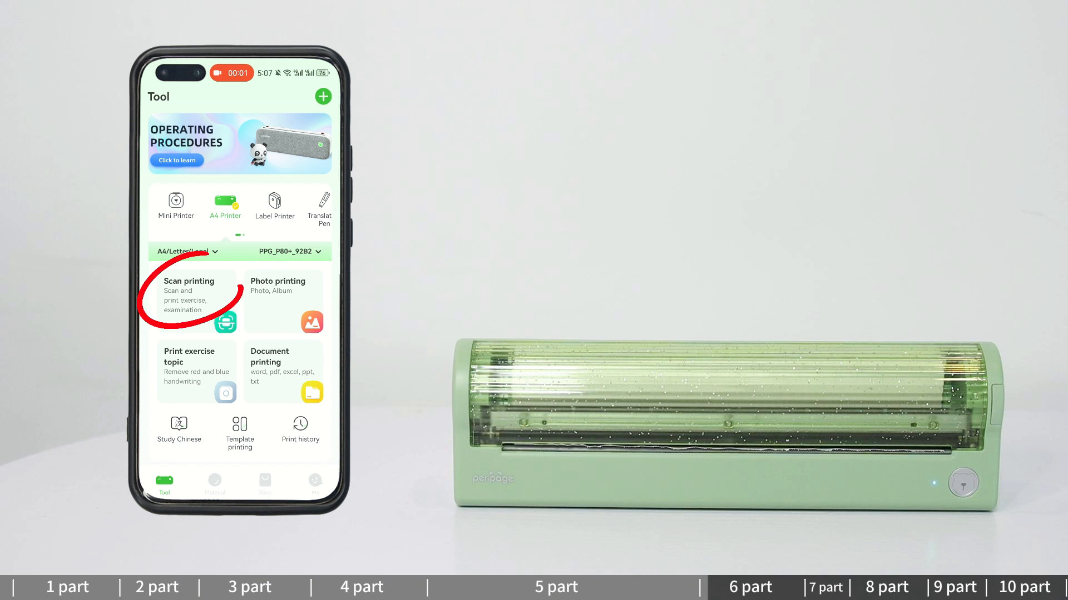
- Scan the exam page via Scan printing and erase its handwritten marks
left_click(191, 296)
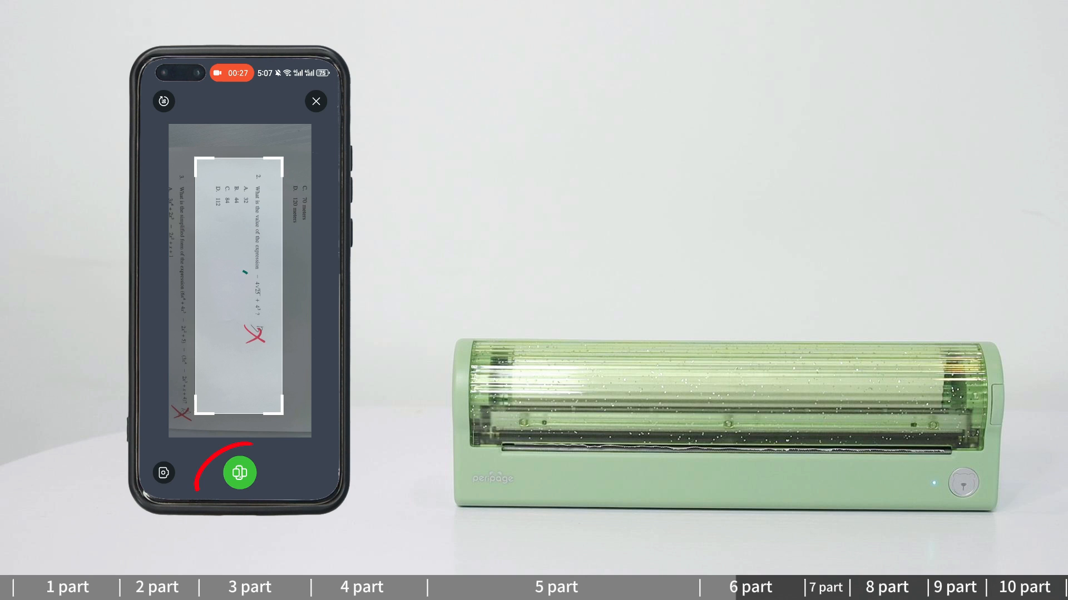
left_click(240, 473)
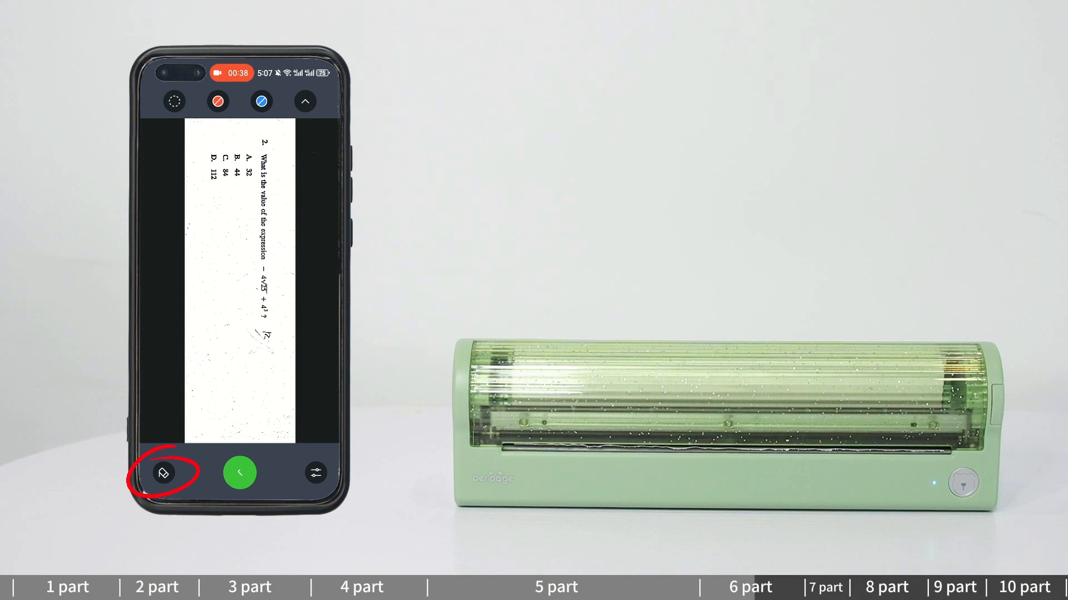
left_click(315, 473)
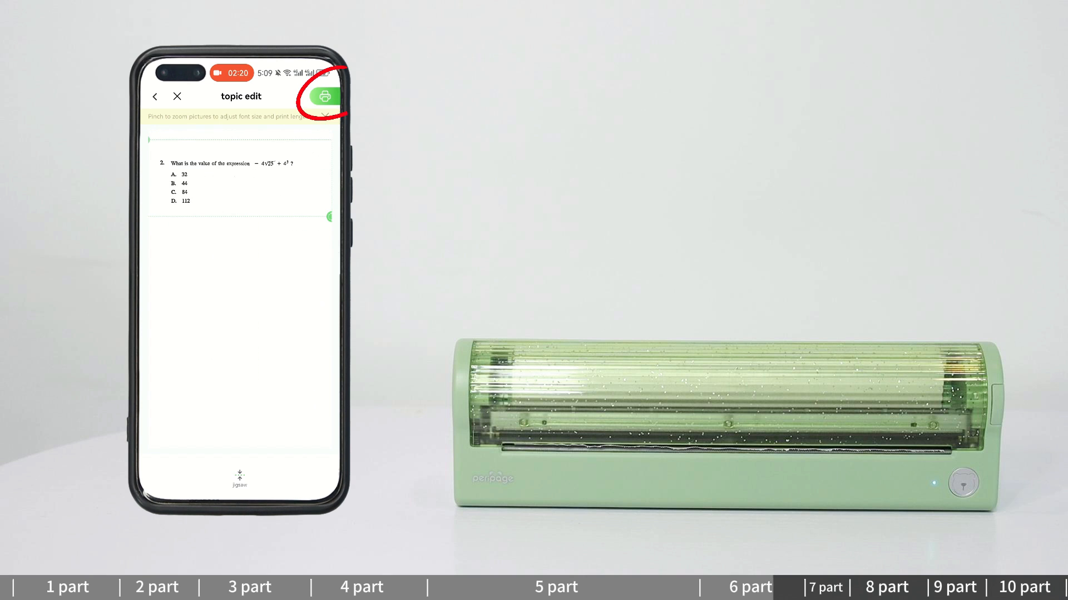
- Print the cleaned-up question from the topic edit screen
left_click(324, 95)
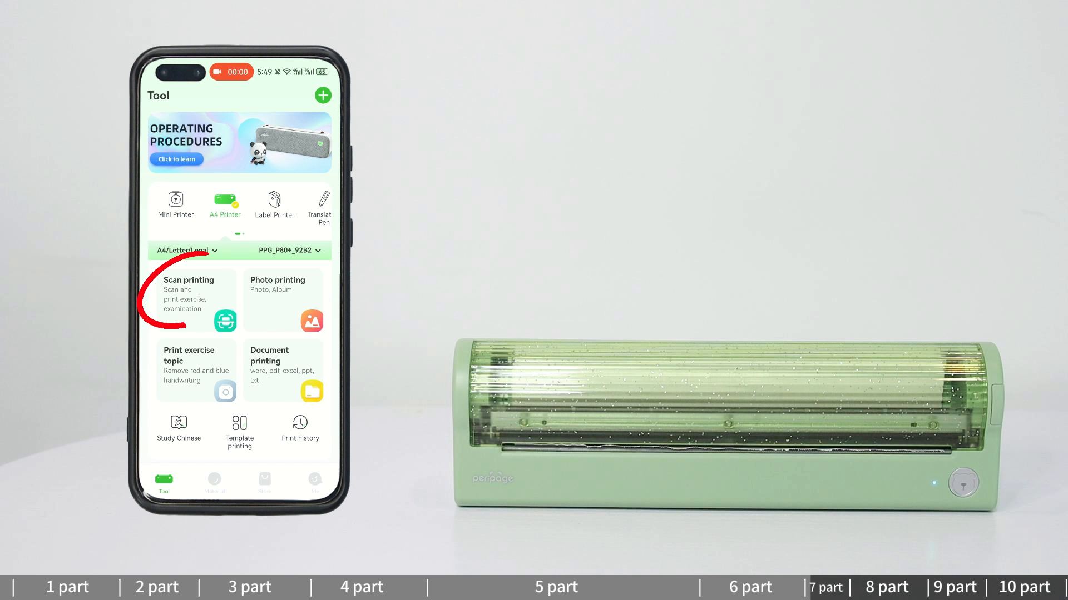
- Scan the printed article page with the camera and accept the crop
left_click(191, 299)
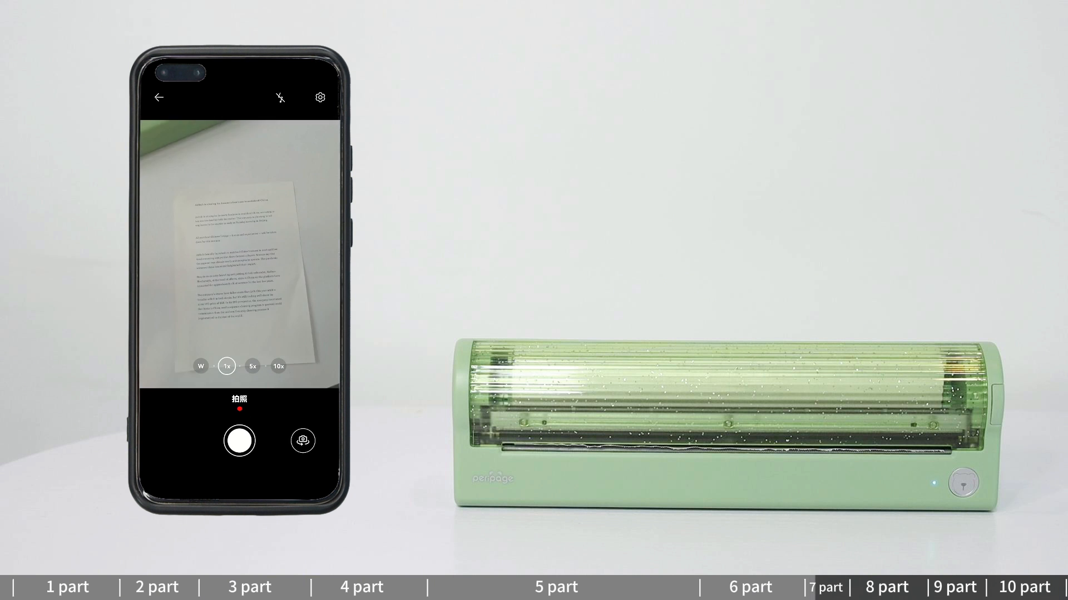
left_click(238, 440)
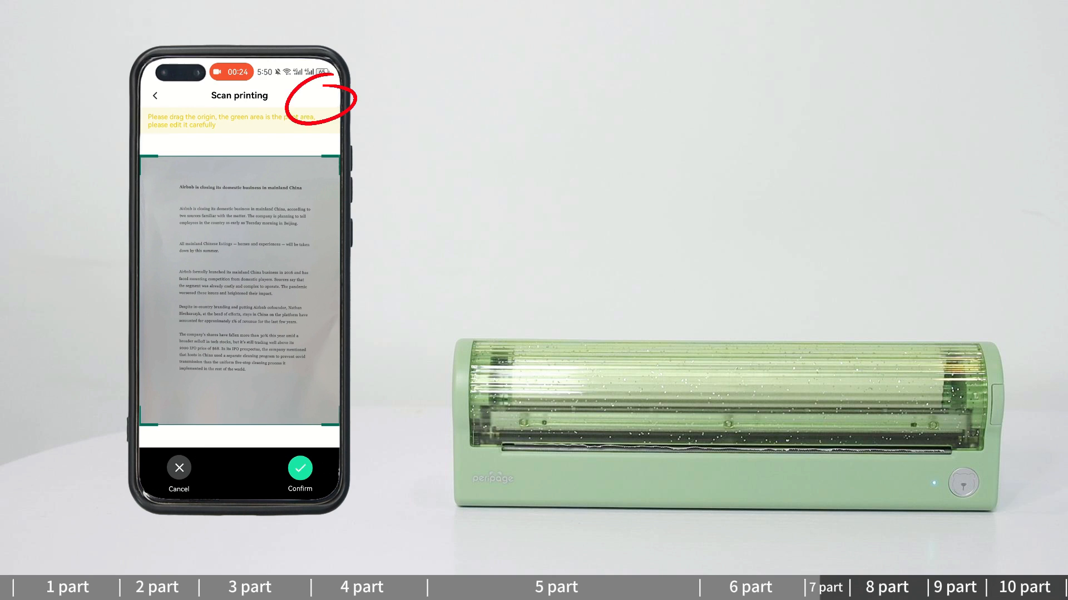
left_click(300, 470)
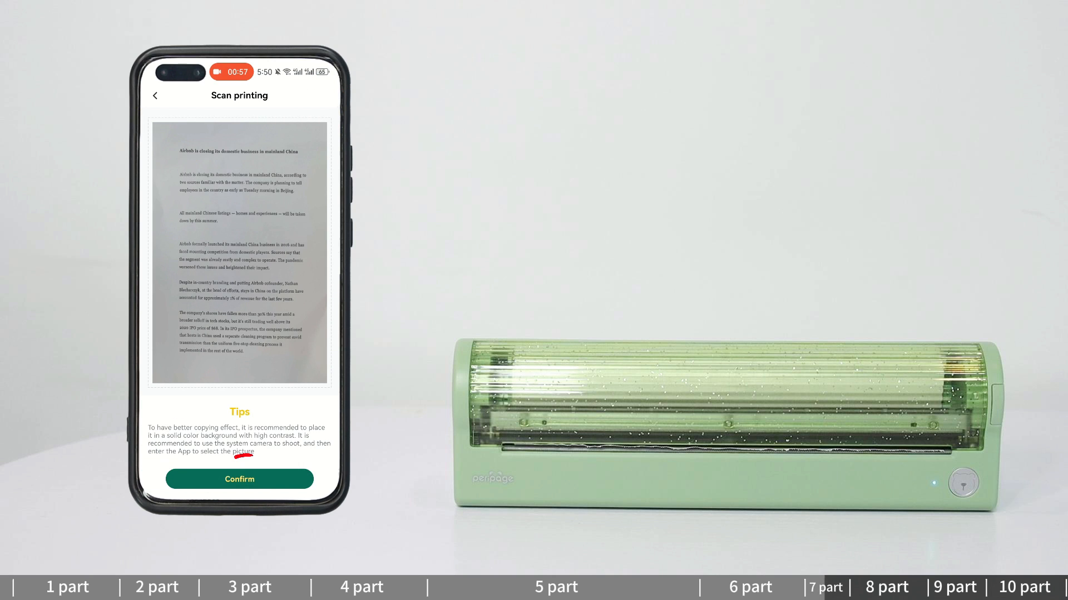
left_click(239, 479)
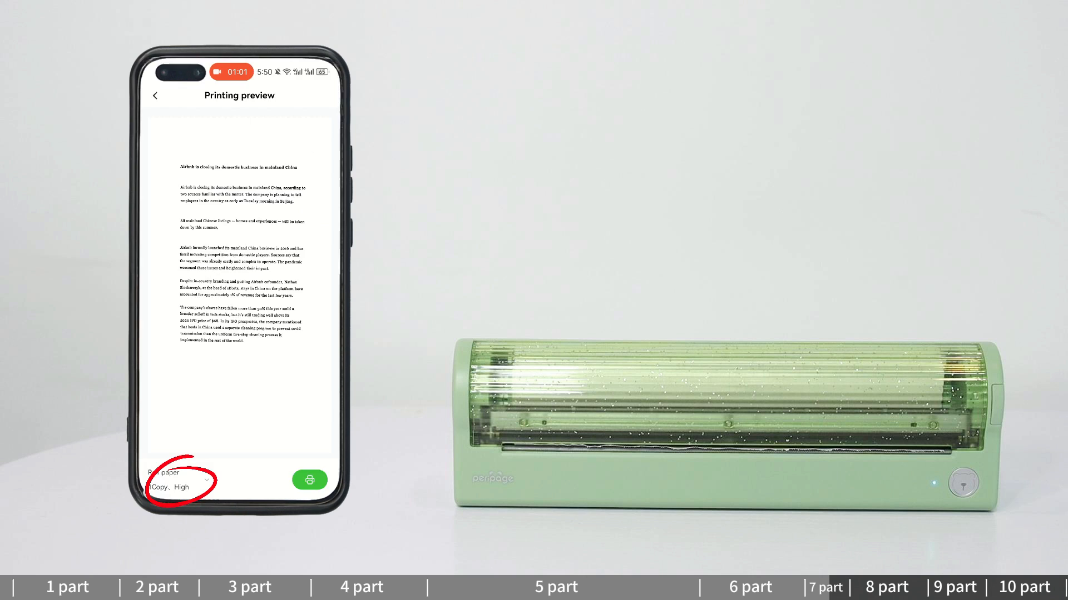
- Print the scan in Text Mode on A4 roll paper at High density
left_click(179, 480)
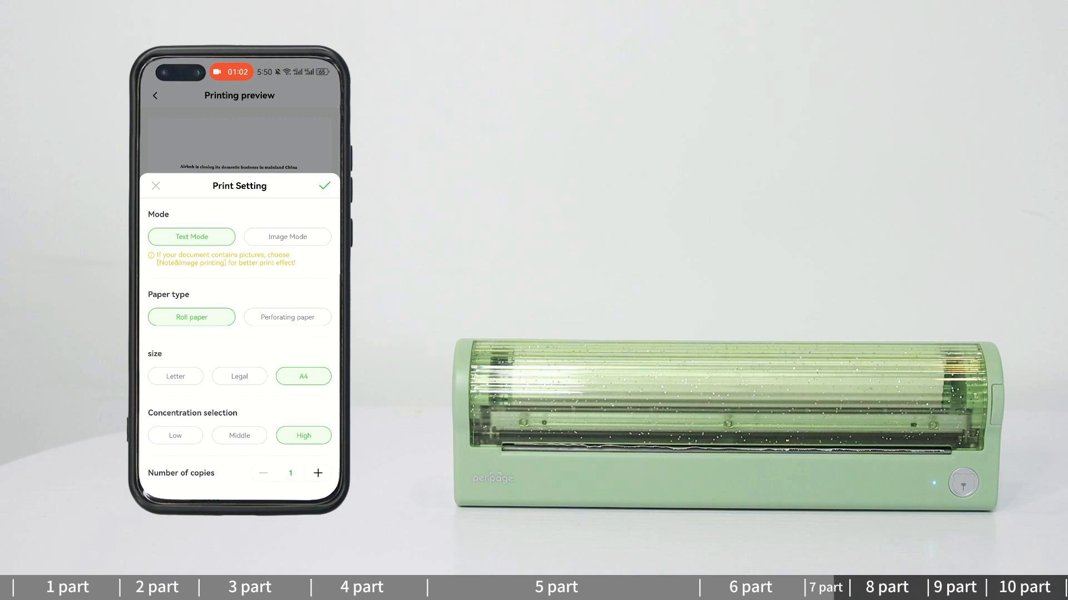
left_click(325, 184)
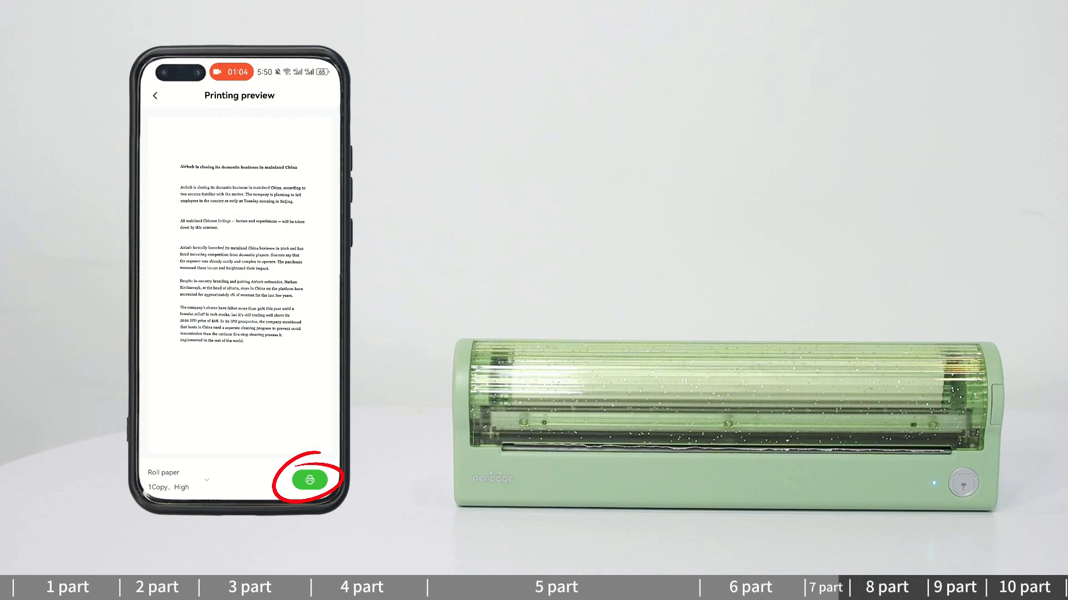
left_click(309, 480)
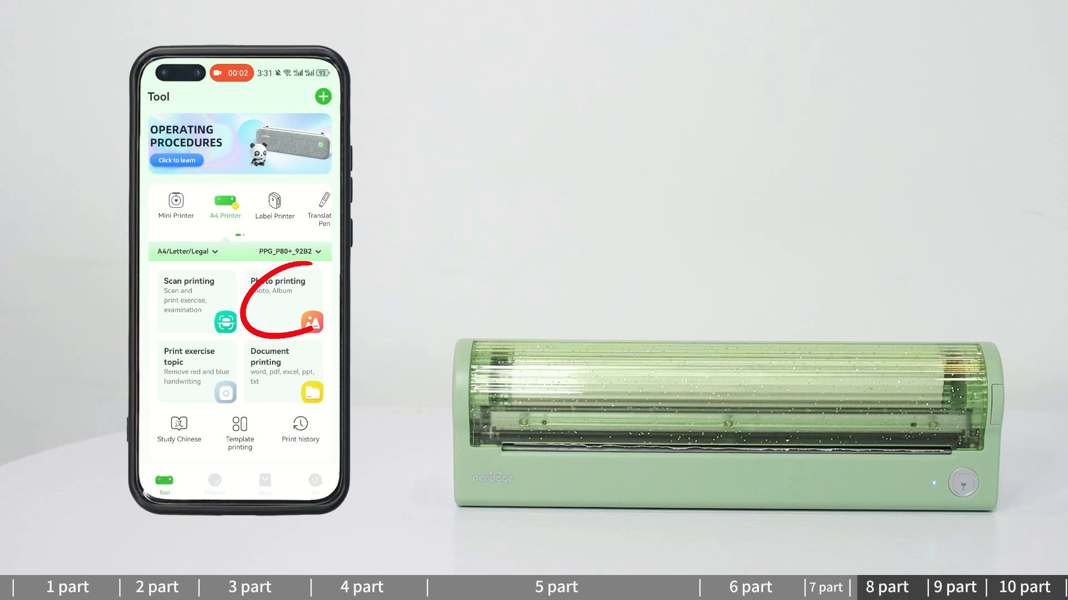
- Pick the graduation panda picture, crop it and save the converted image
left_click(281, 307)
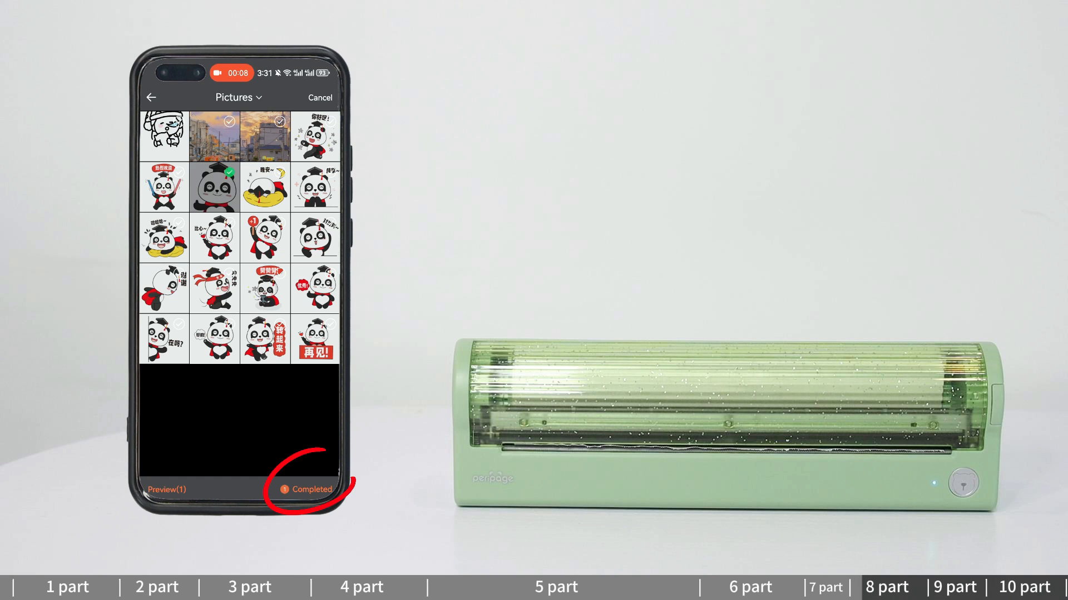
left_click(311, 489)
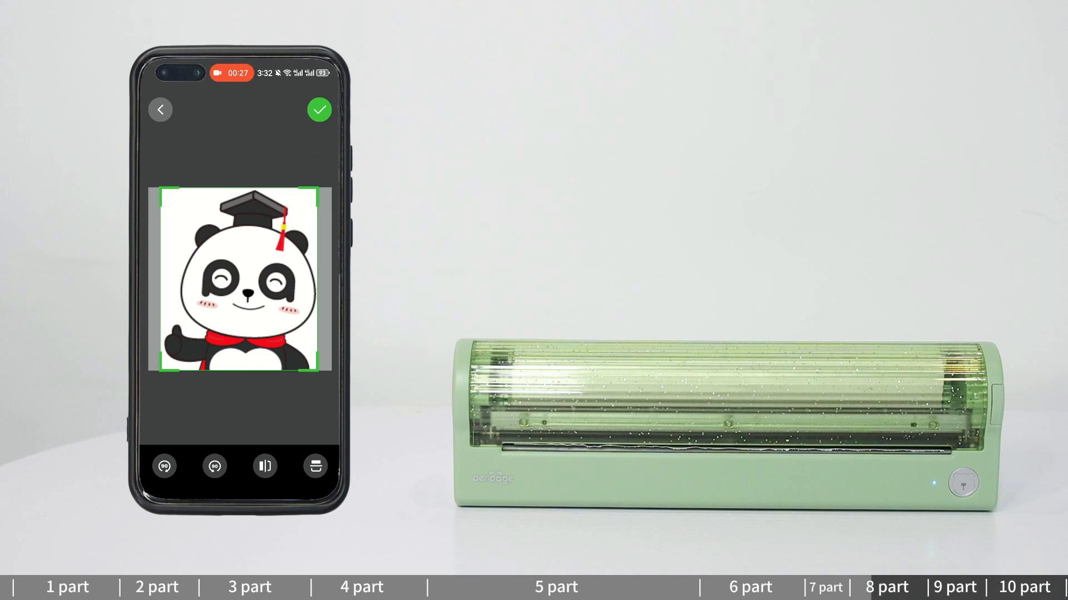
left_click(318, 109)
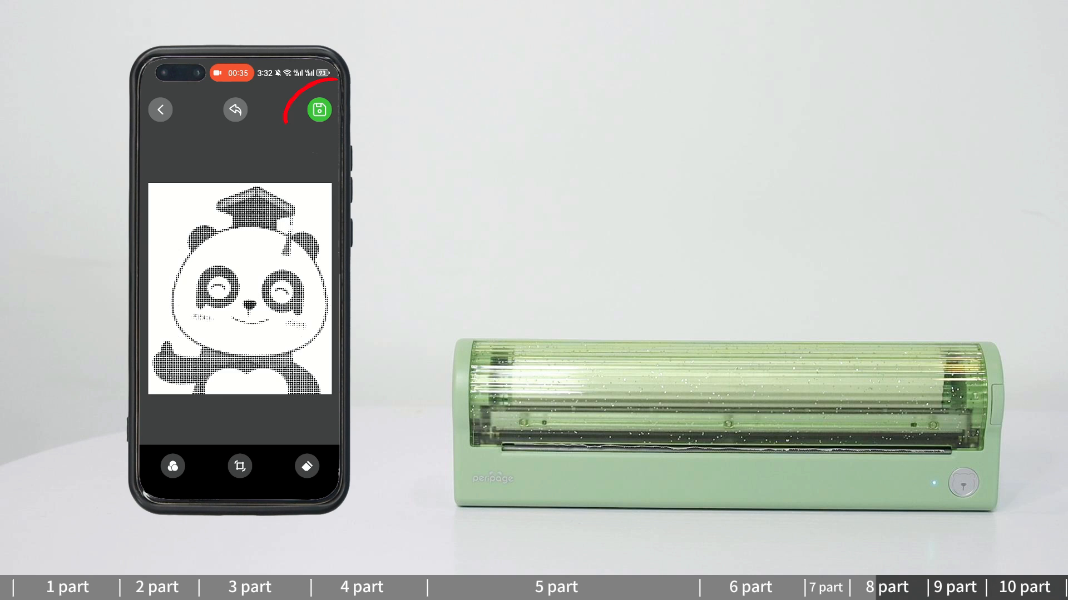
left_click(318, 109)
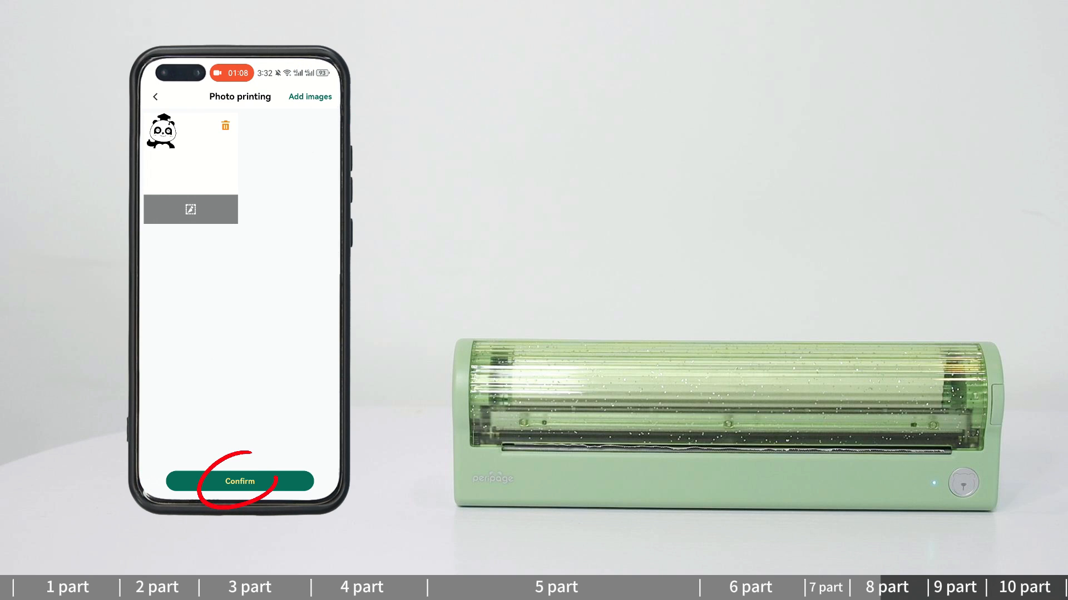
- Print the panda at High concentration
left_click(240, 482)
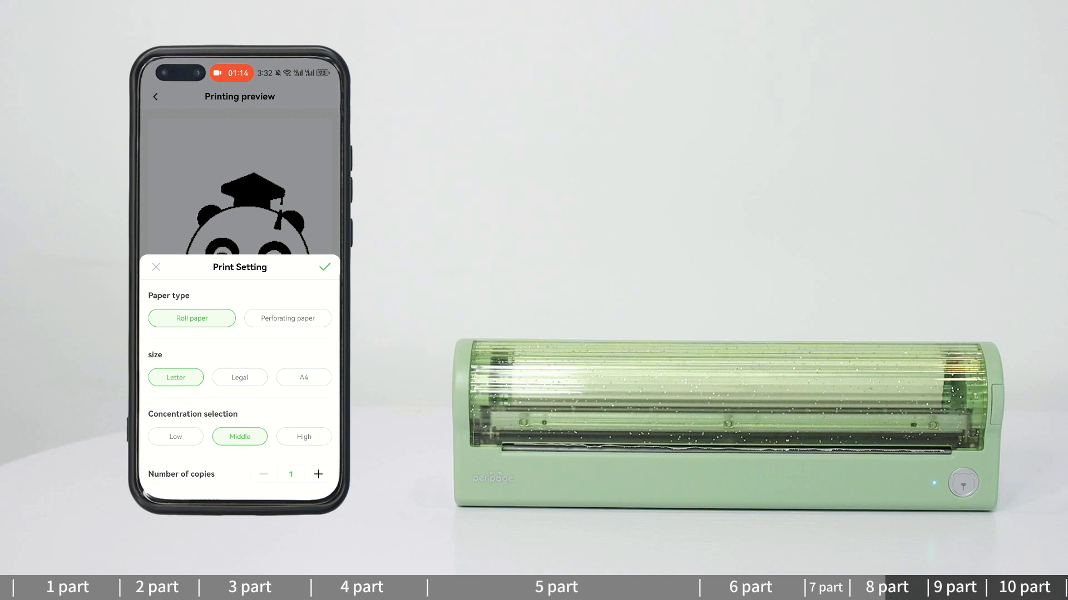
left_click(303, 437)
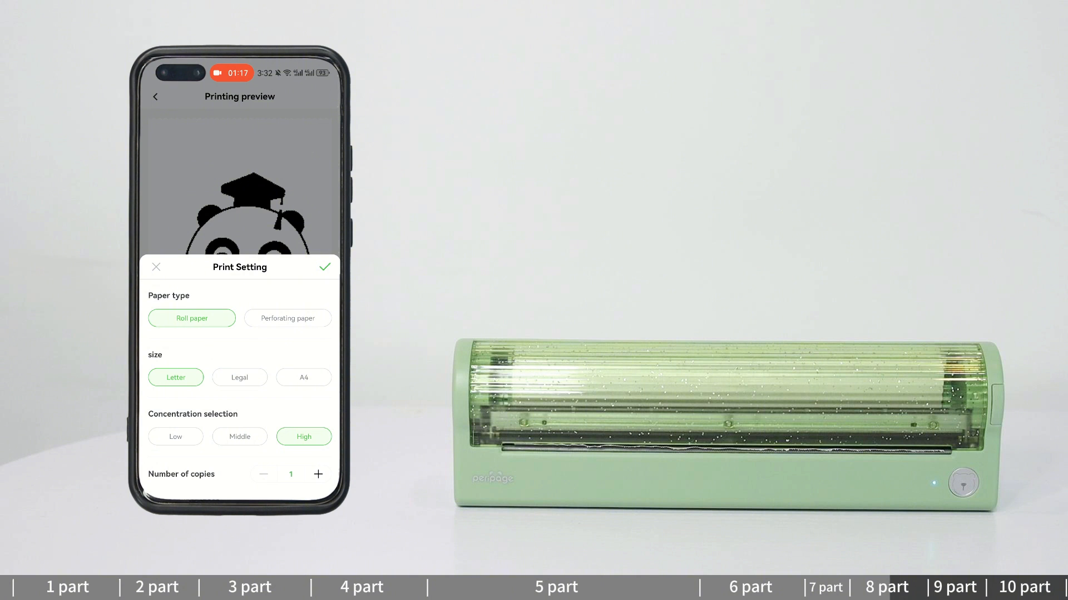
left_click(325, 267)
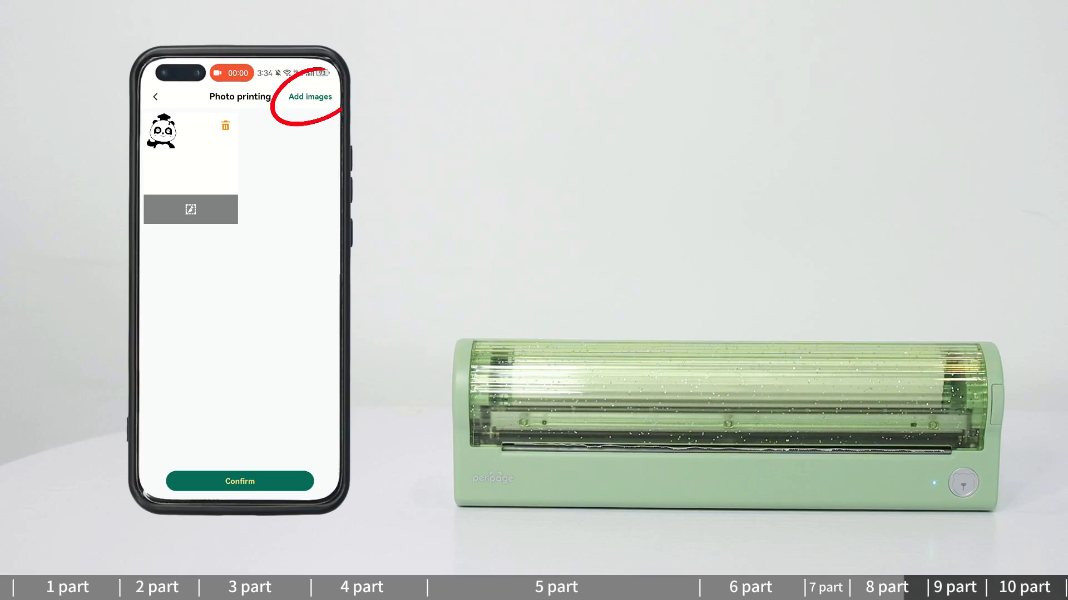
- Add the sketched character and city line-art pictures, then confirm all three
left_click(309, 96)
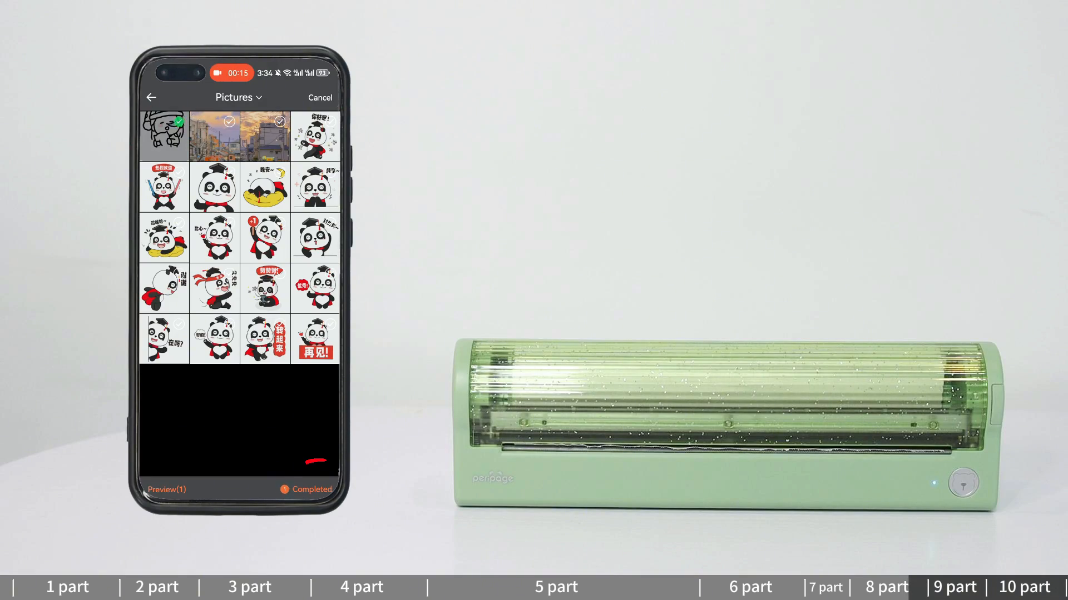
left_click(305, 489)
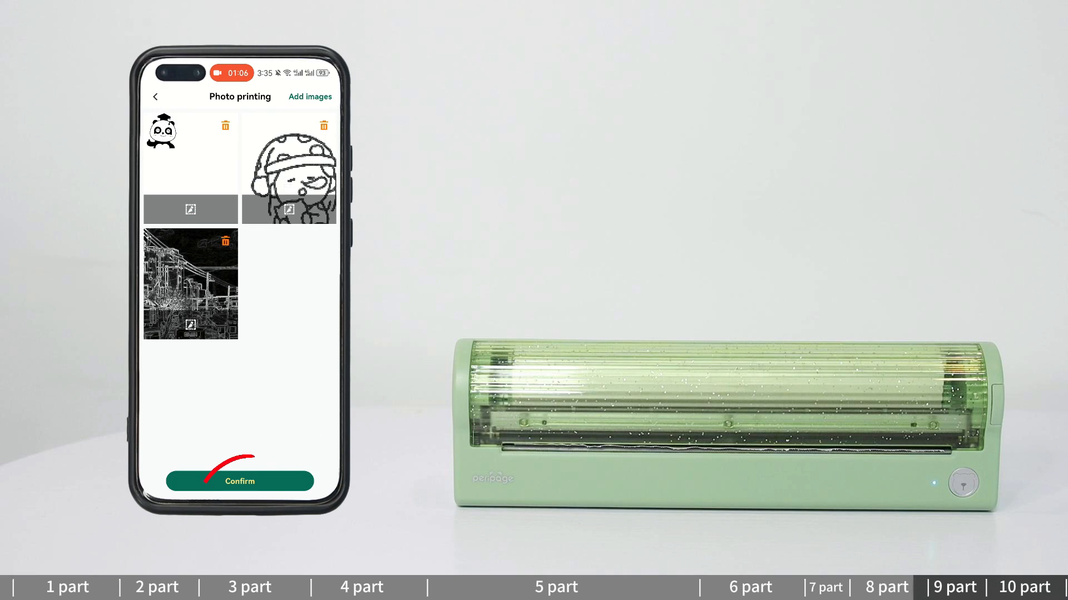
left_click(240, 482)
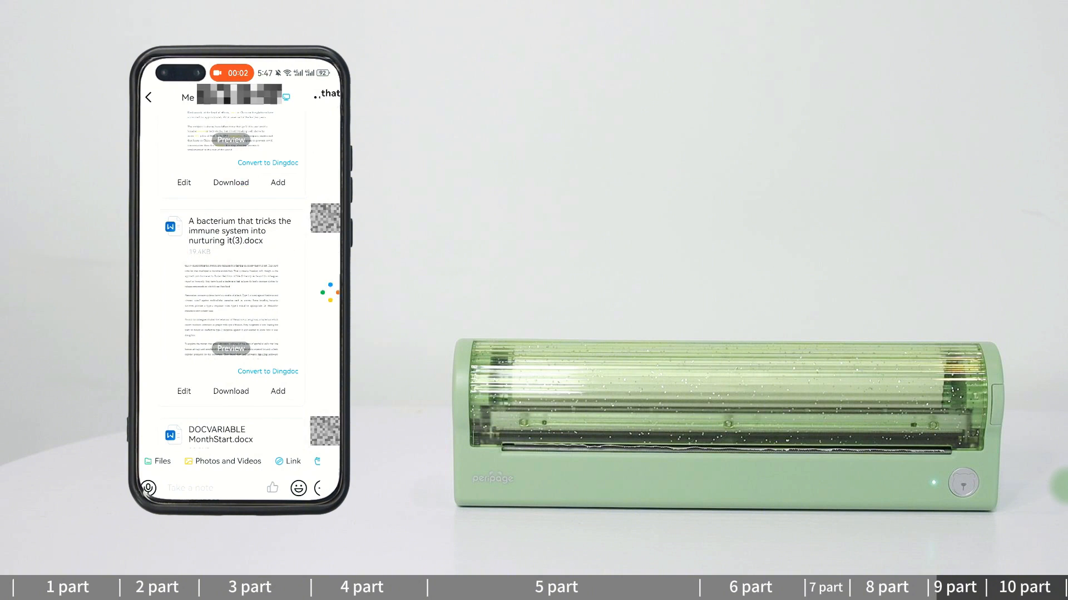
- Share the bacterium article .docx to PeriPage and set paper size to A4 (210mm)
left_click(231, 349)
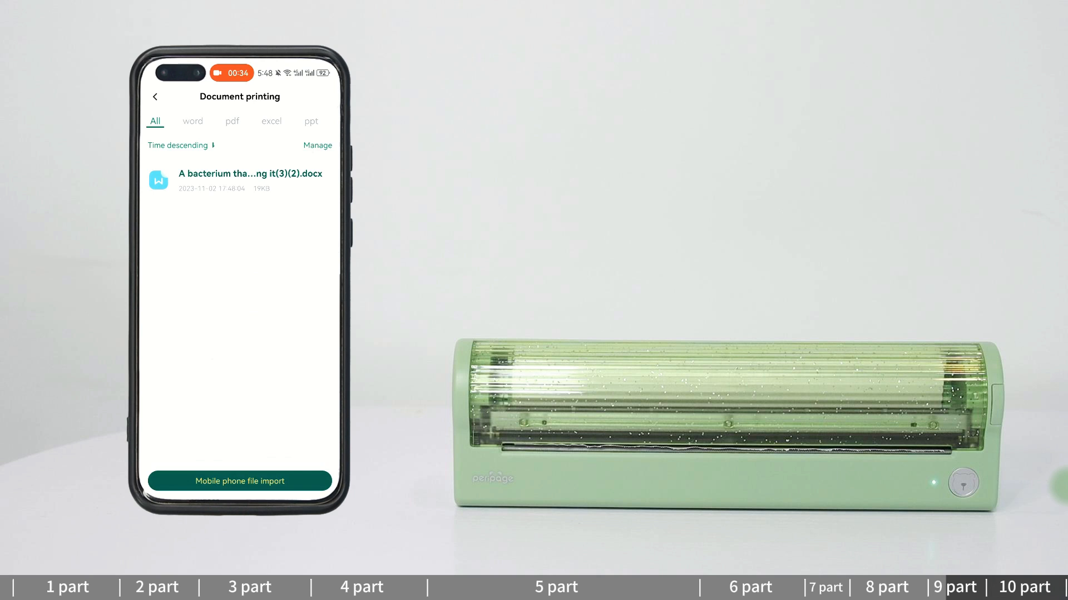
left_click(248, 180)
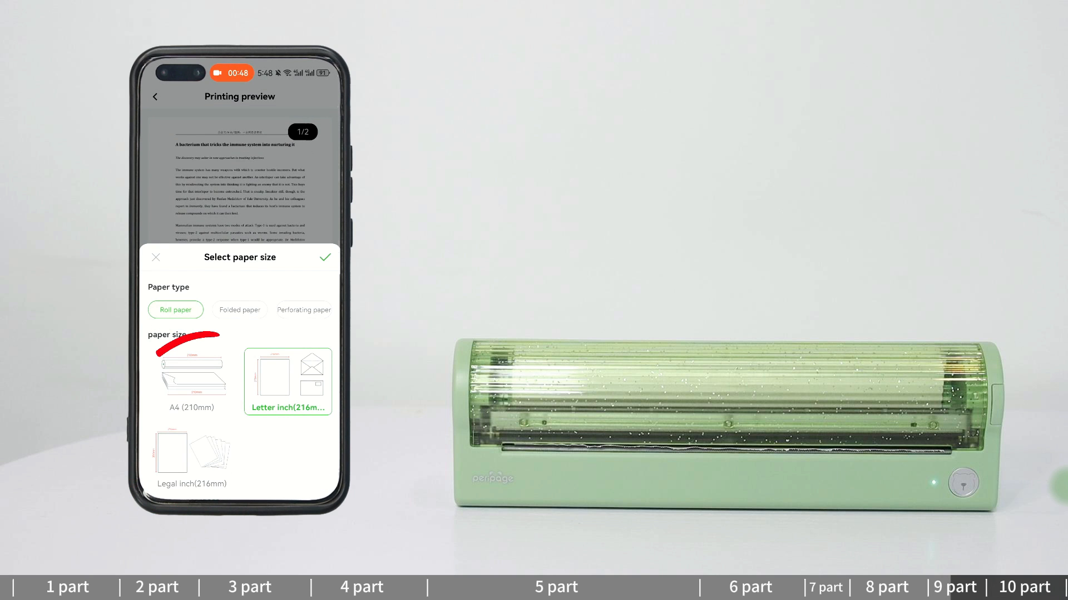
left_click(192, 381)
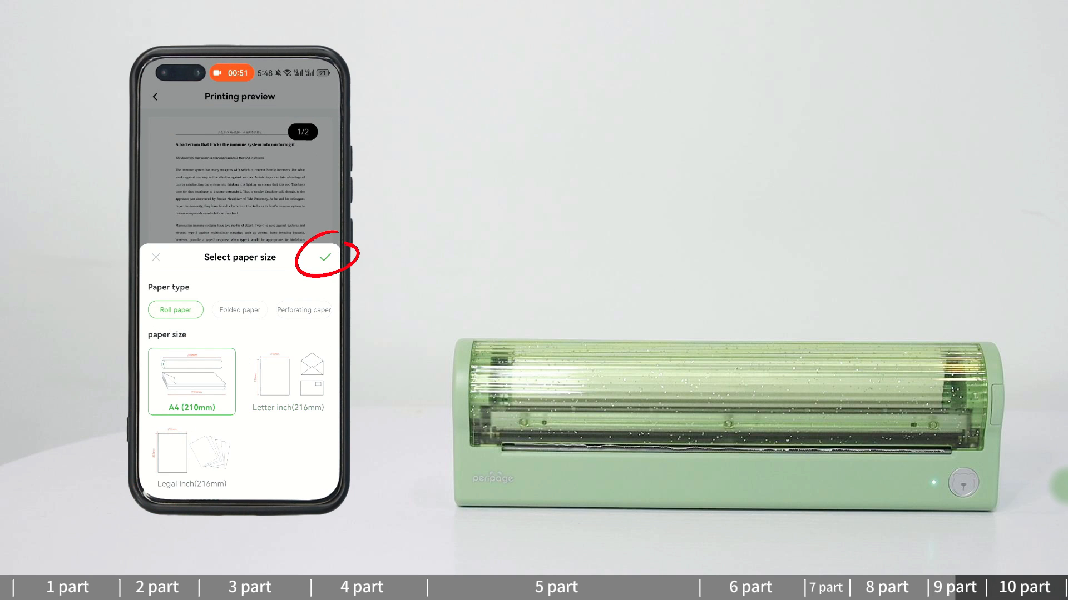
left_click(317, 257)
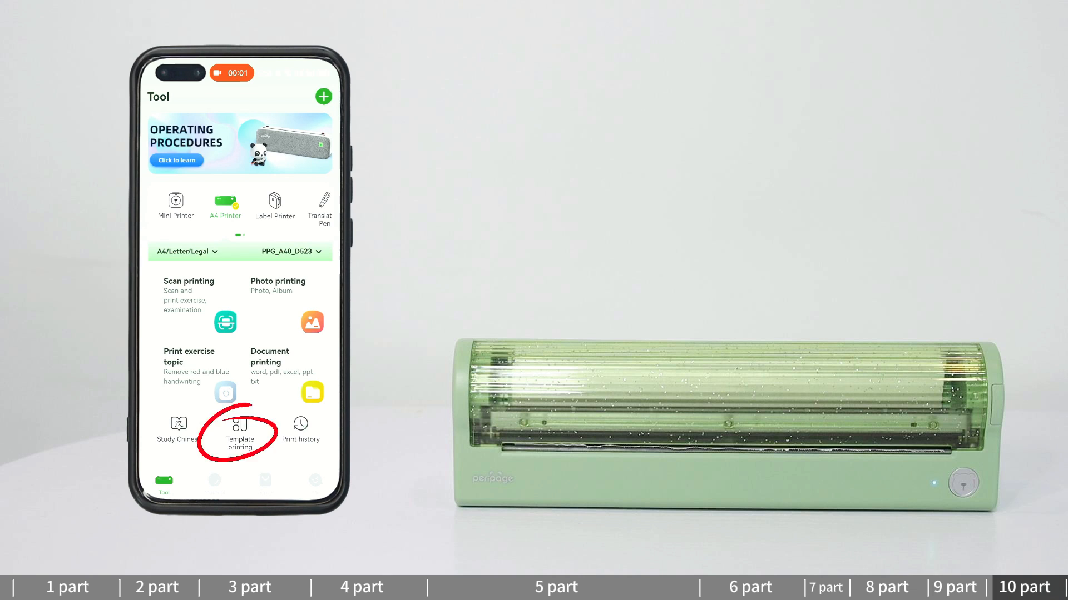
- Browse template categories, open the Business SMART GOALS WORKSHEET, and print it
left_click(239, 429)
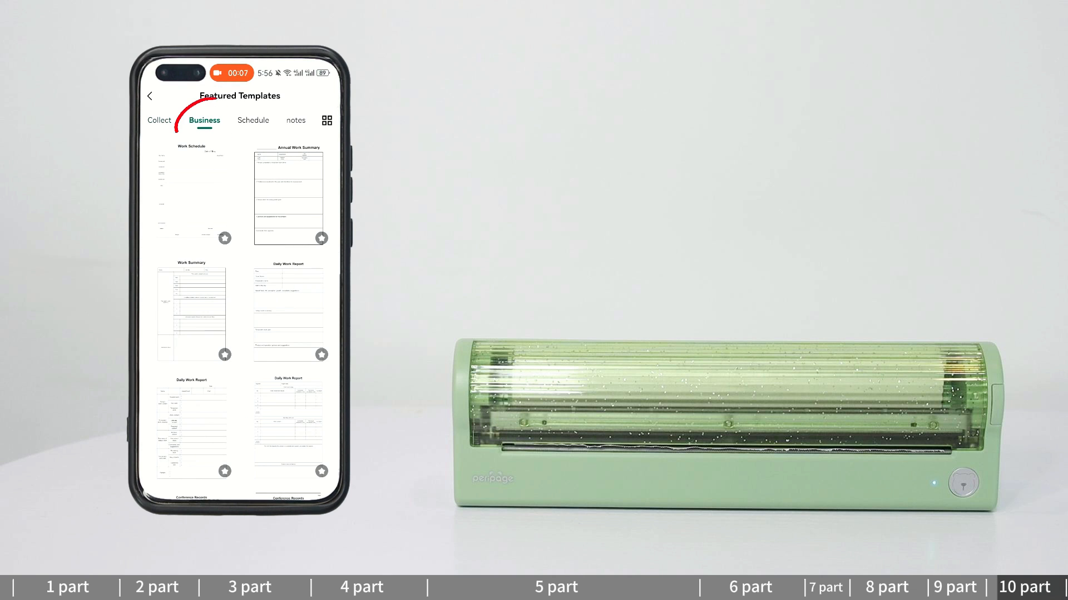
left_click(225, 121)
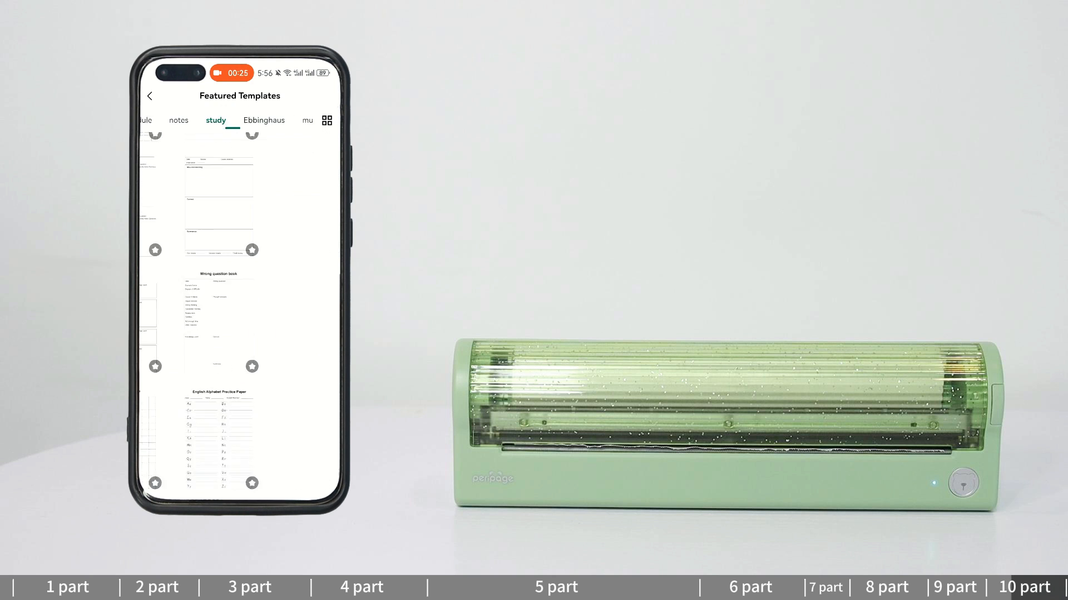
left_click(307, 121)
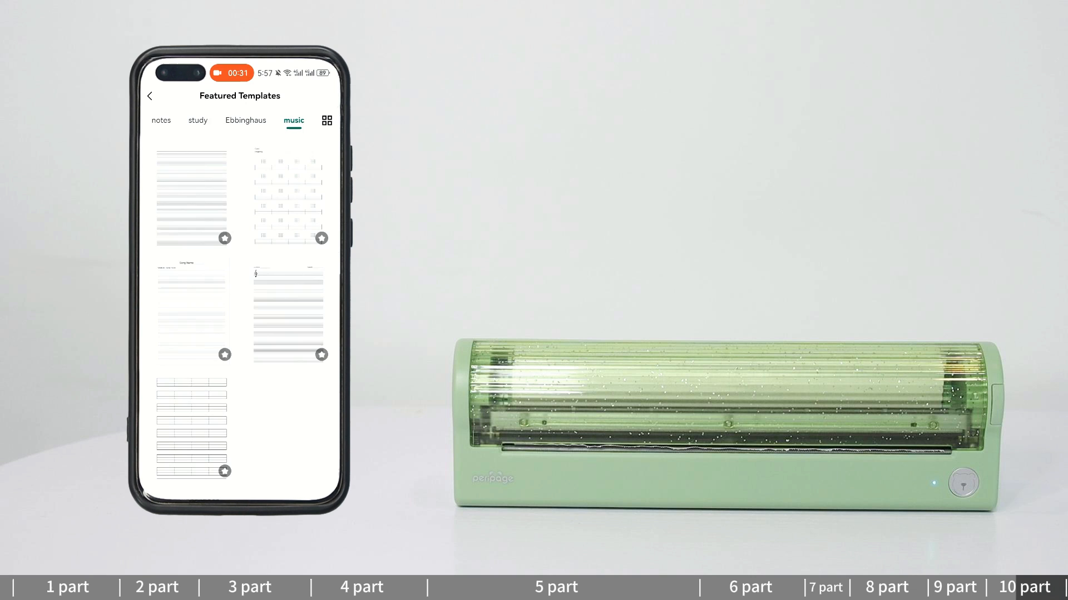
left_click(203, 121)
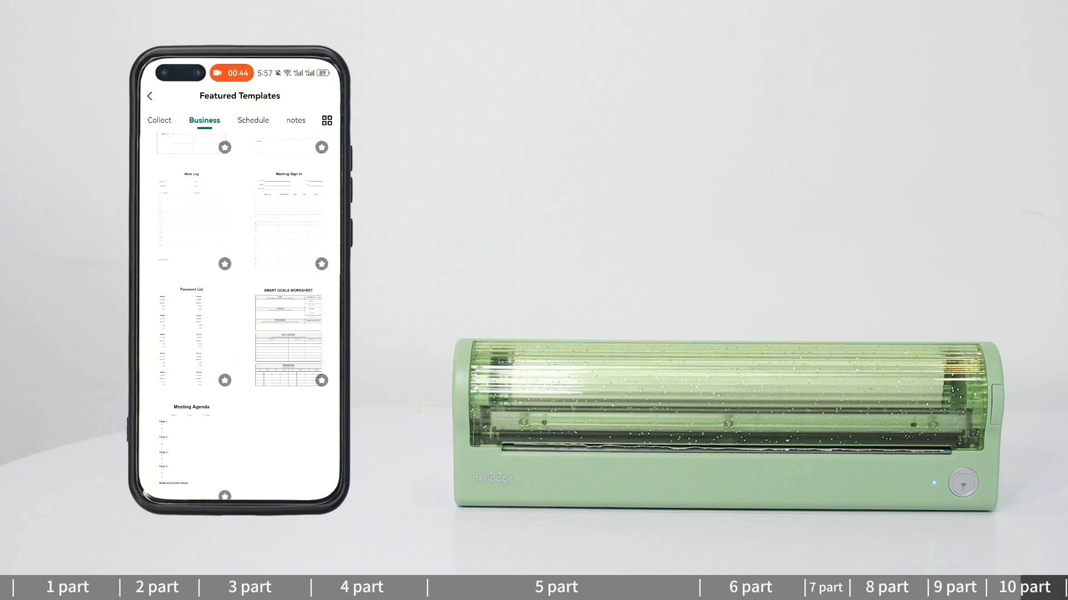
left_click(287, 337)
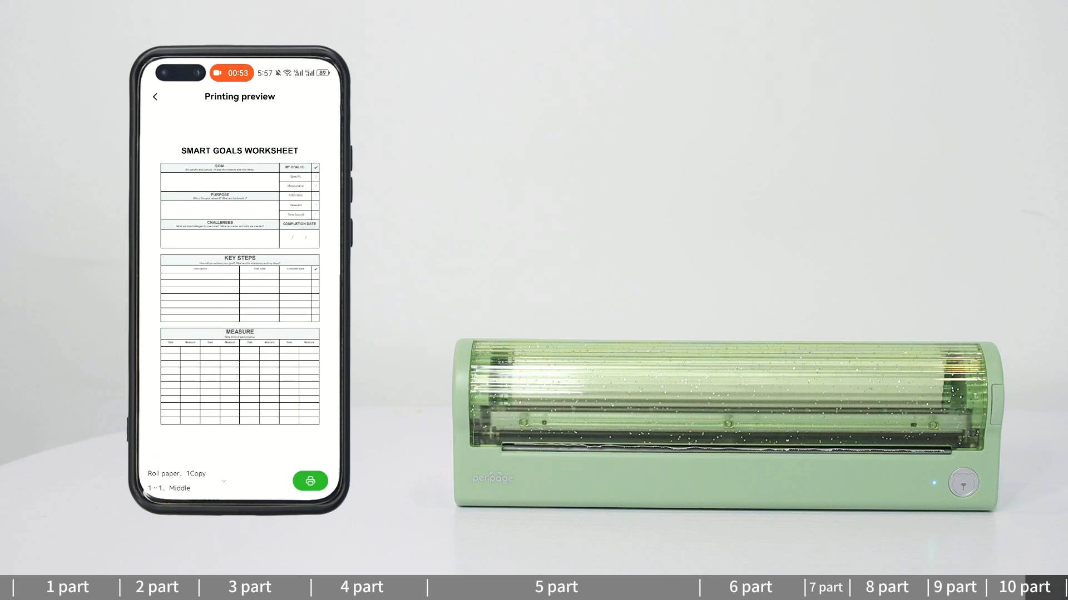
left_click(310, 480)
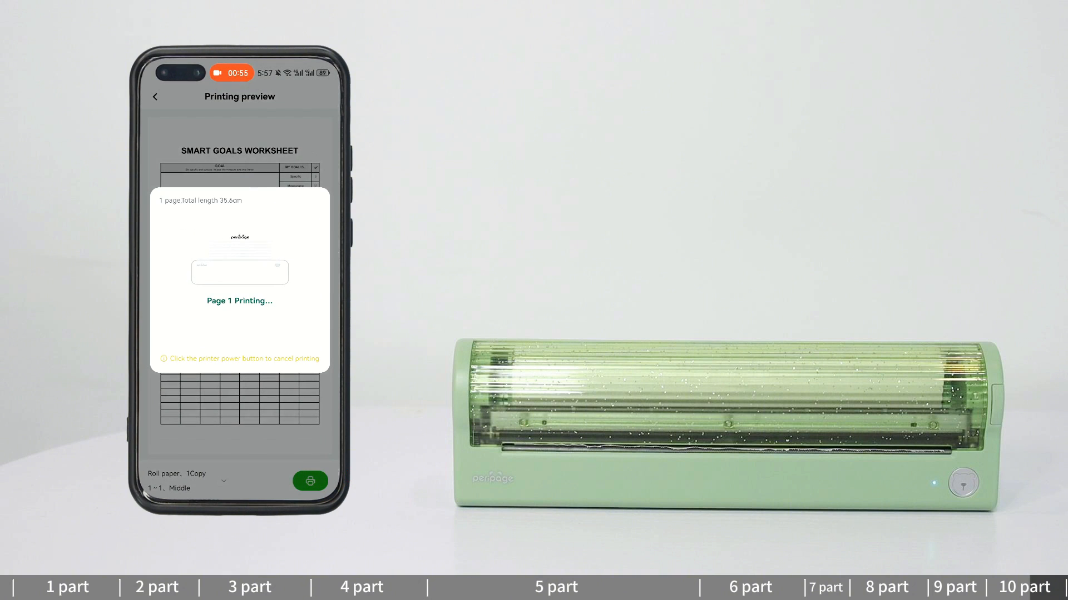